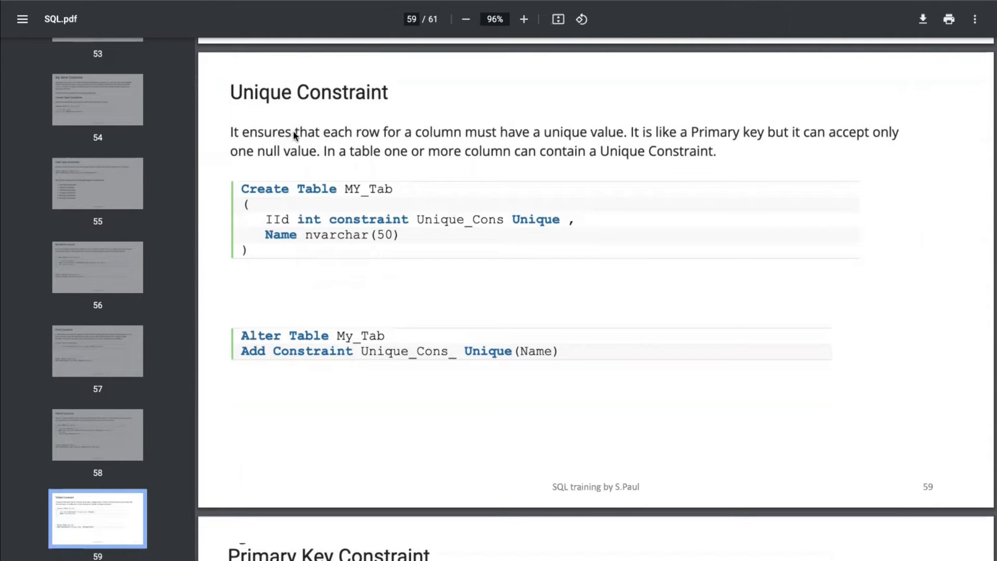
mouse_move(371, 146)
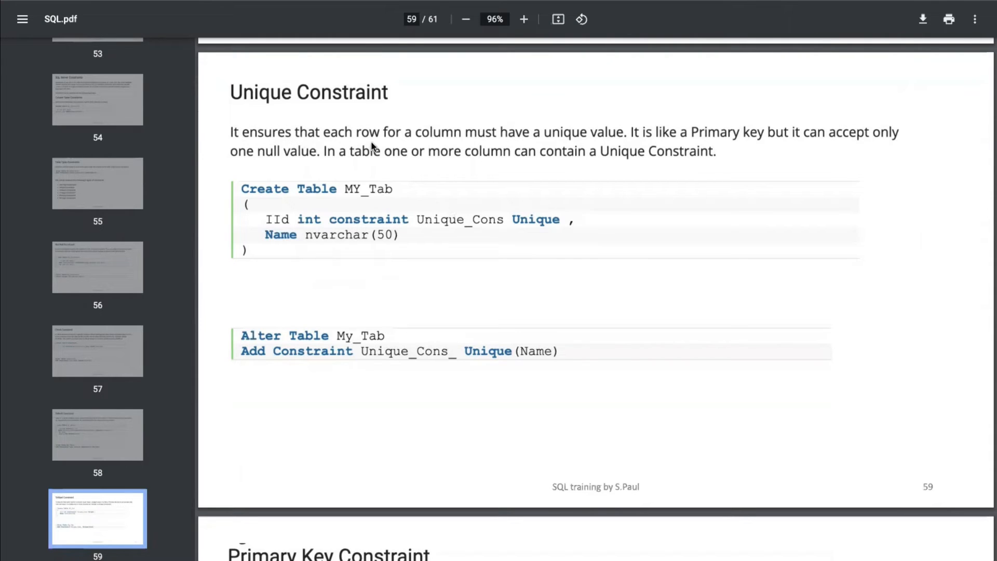
mouse_move(521, 154)
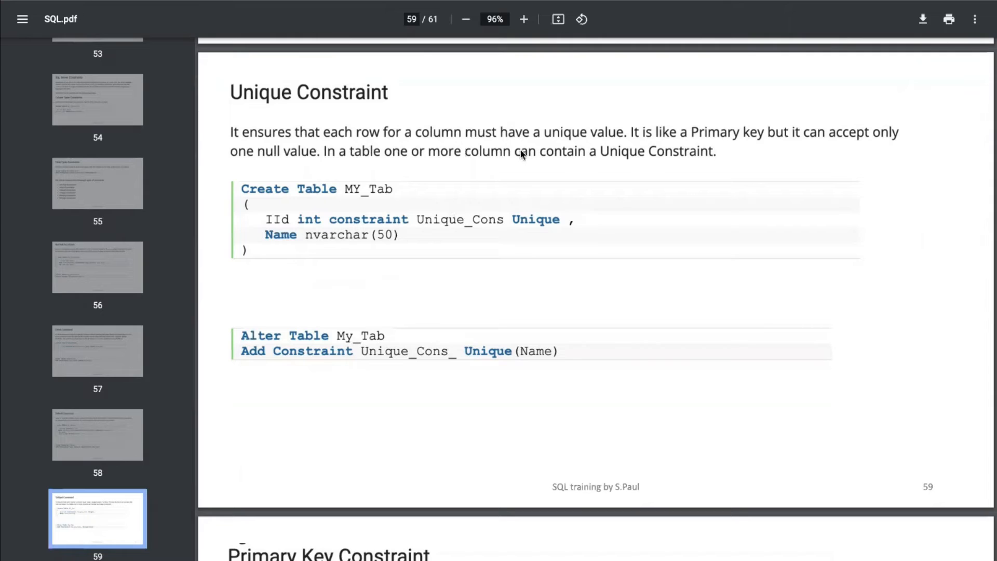
mouse_move(656, 140)
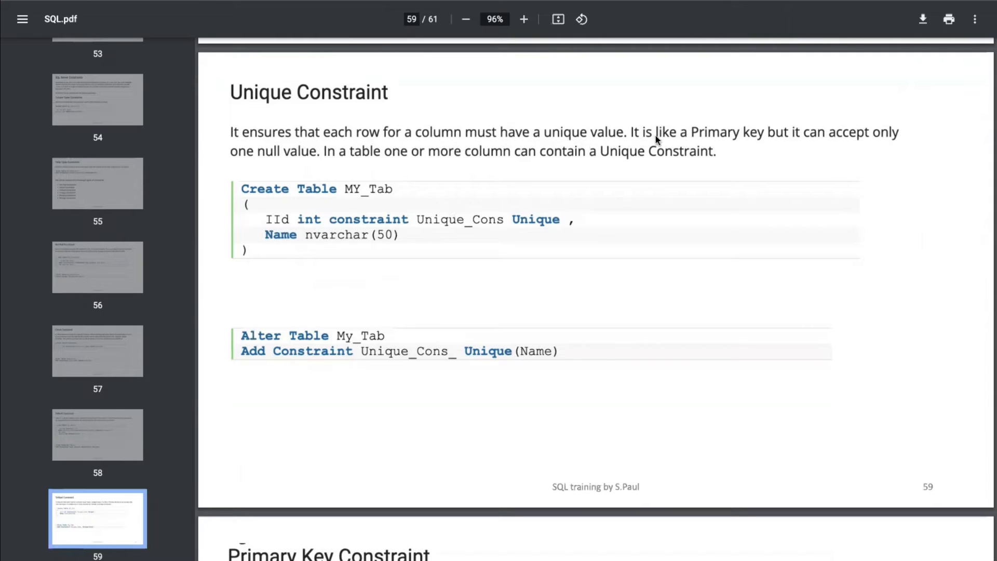
mouse_move(811, 137)
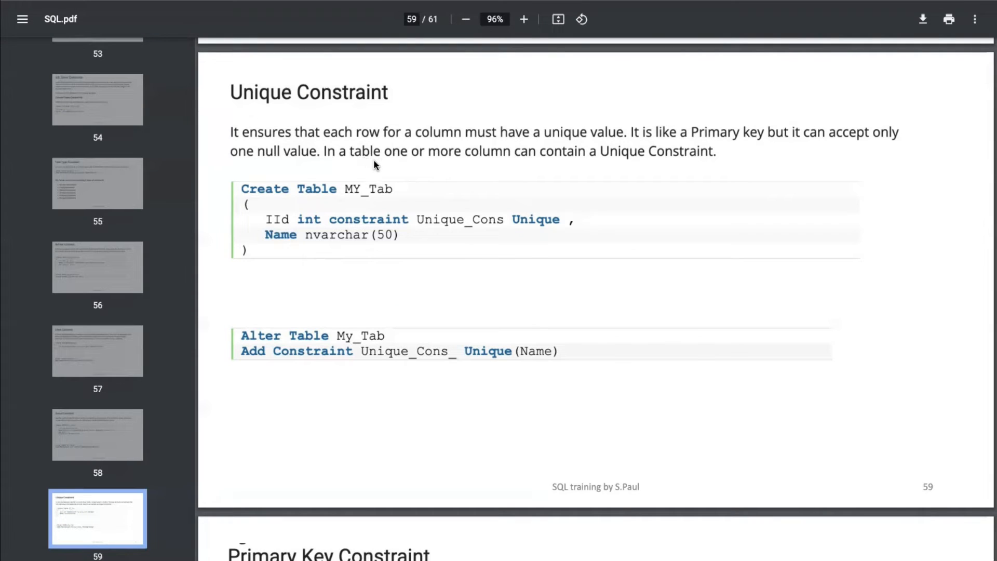
mouse_move(479, 172)
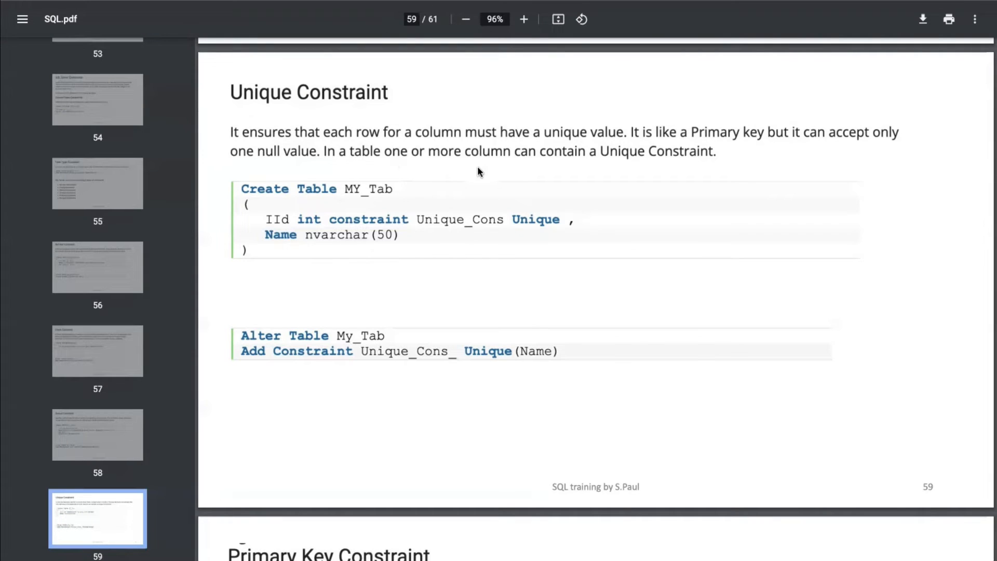
mouse_move(529, 199)
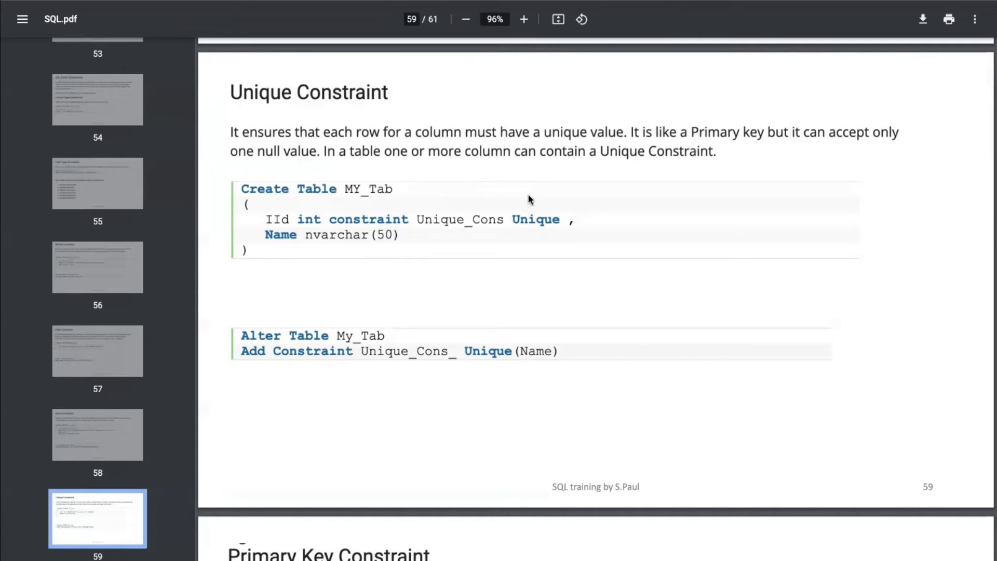
mouse_move(354, 197)
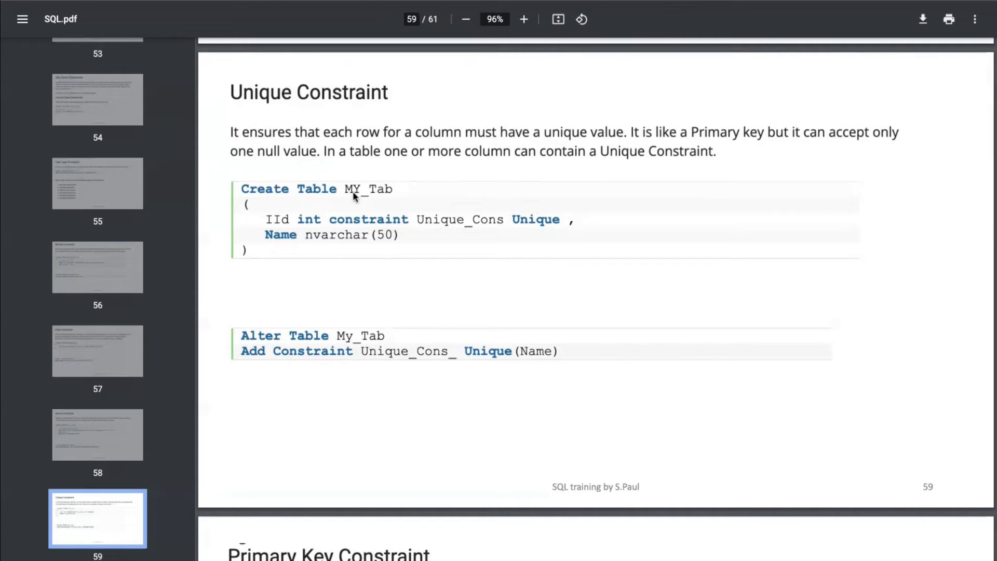
mouse_move(366, 155)
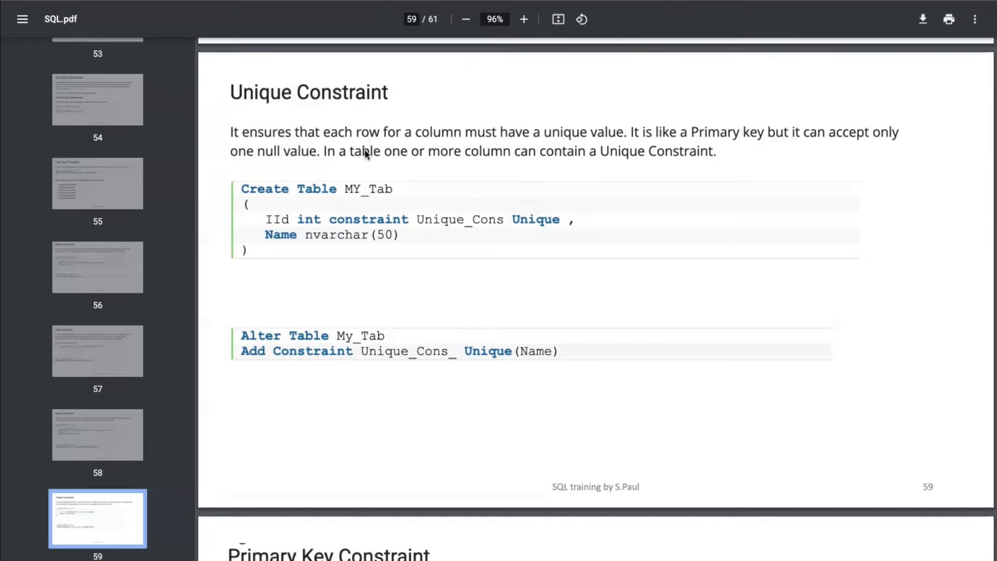
mouse_move(429, 235)
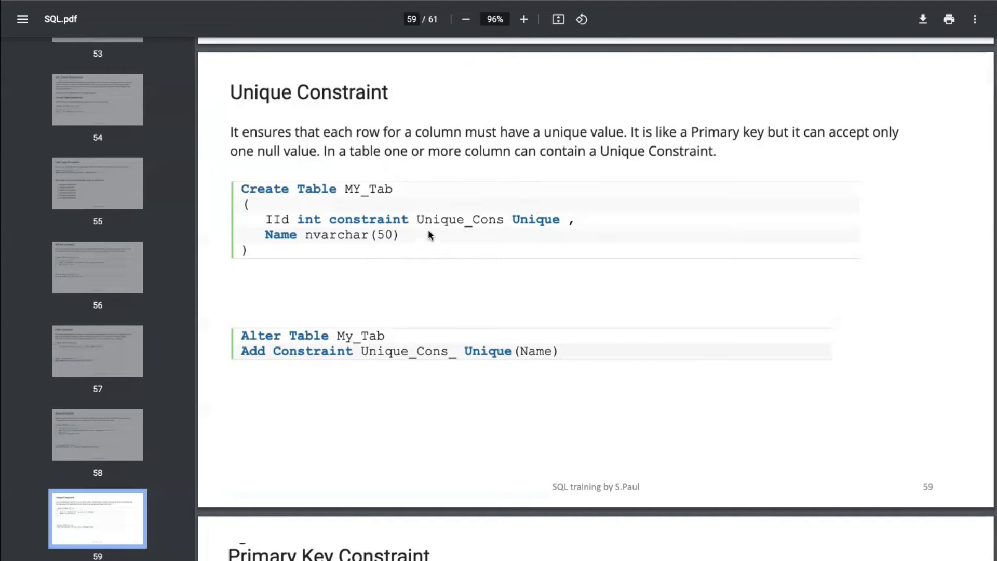
mouse_move(304, 241)
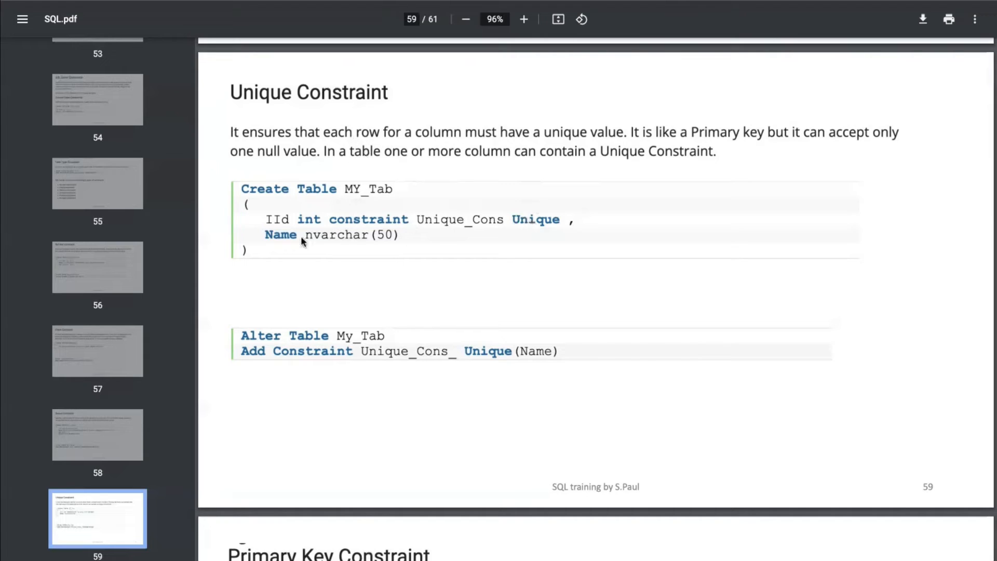
mouse_move(278, 223)
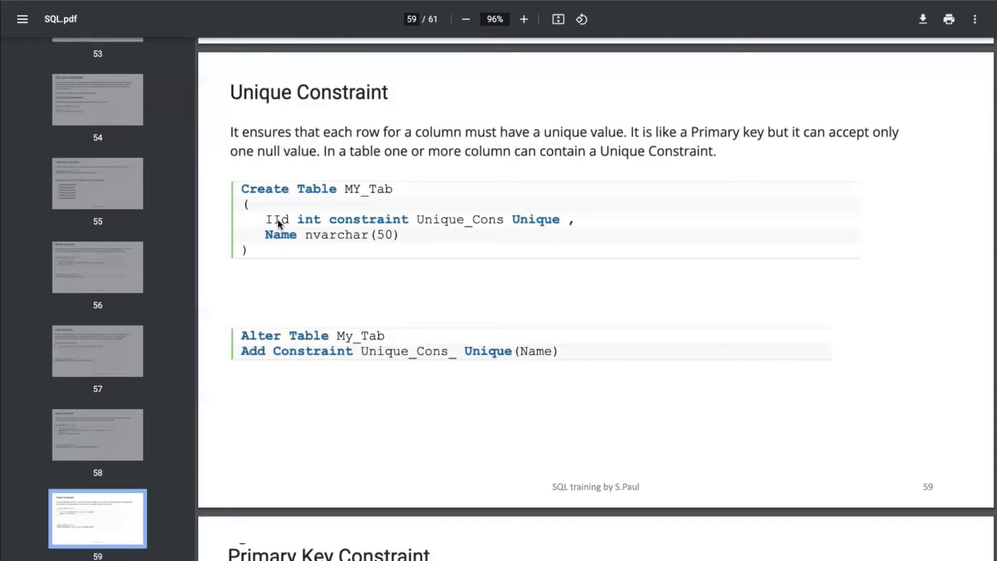
mouse_move(437, 226)
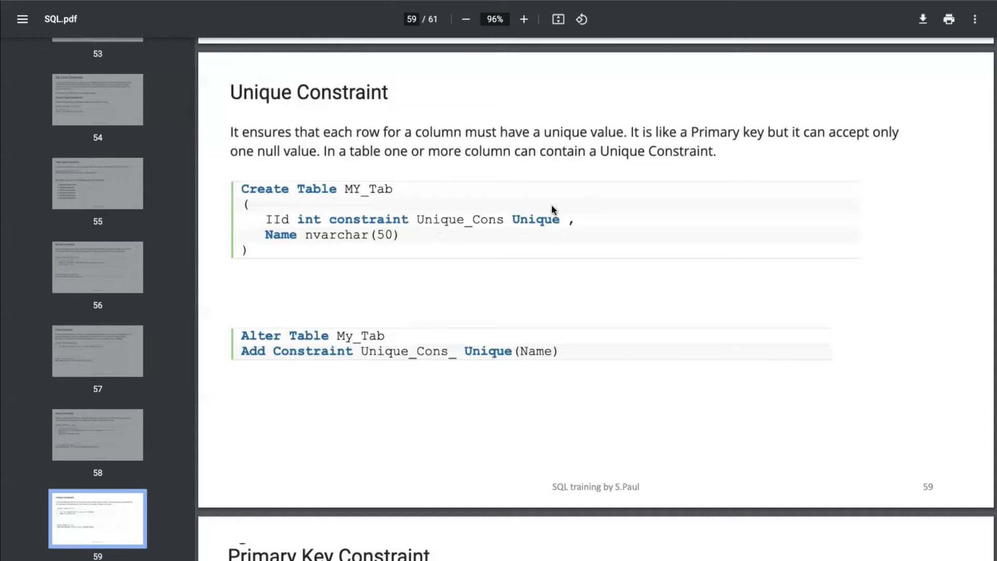
mouse_move(294, 204)
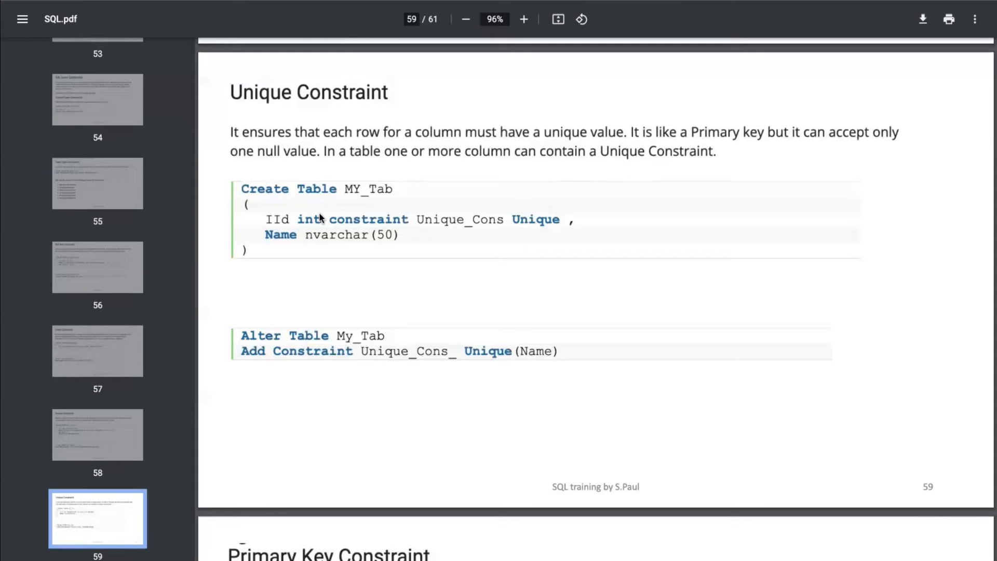
mouse_move(386, 246)
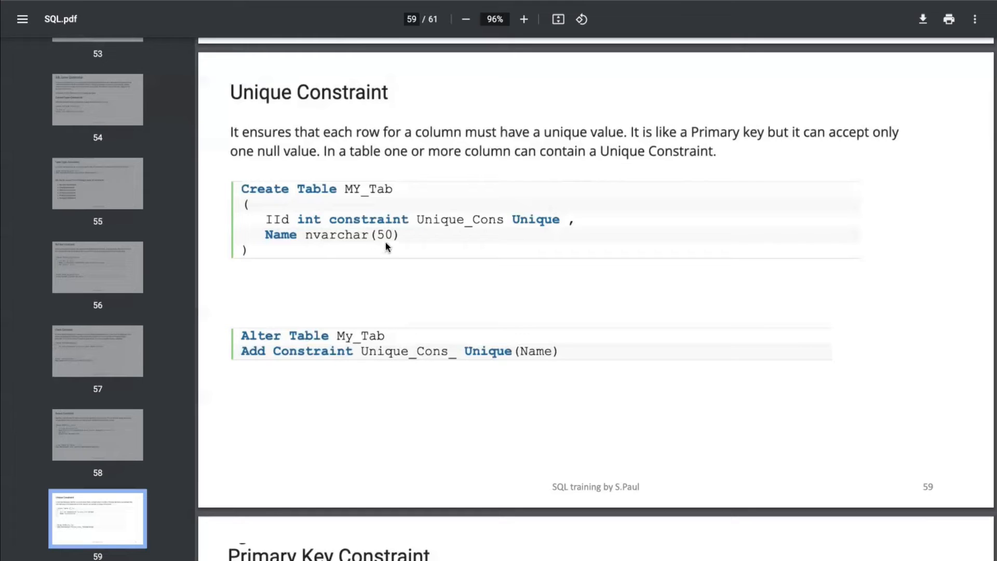
mouse_move(367, 243)
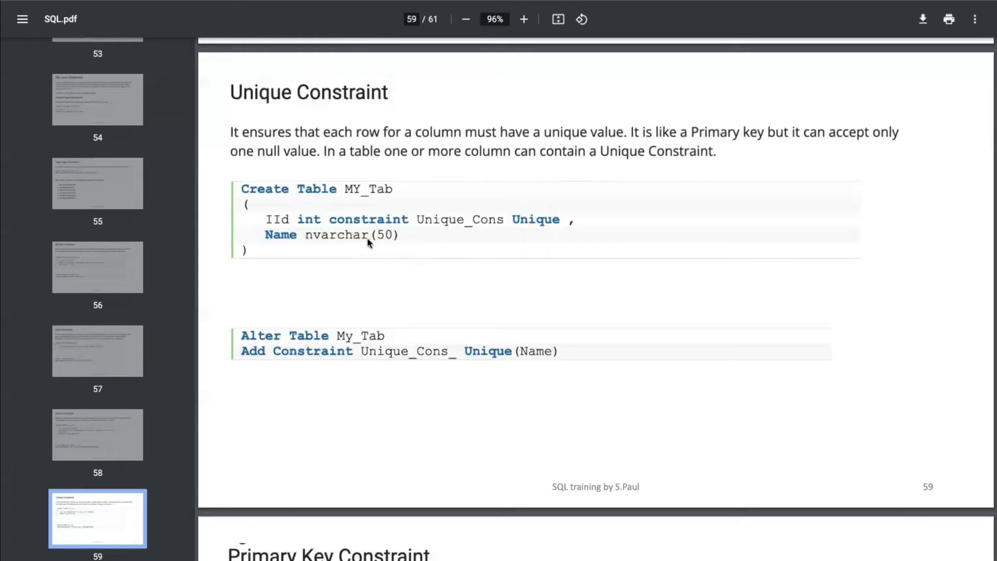
mouse_move(349, 175)
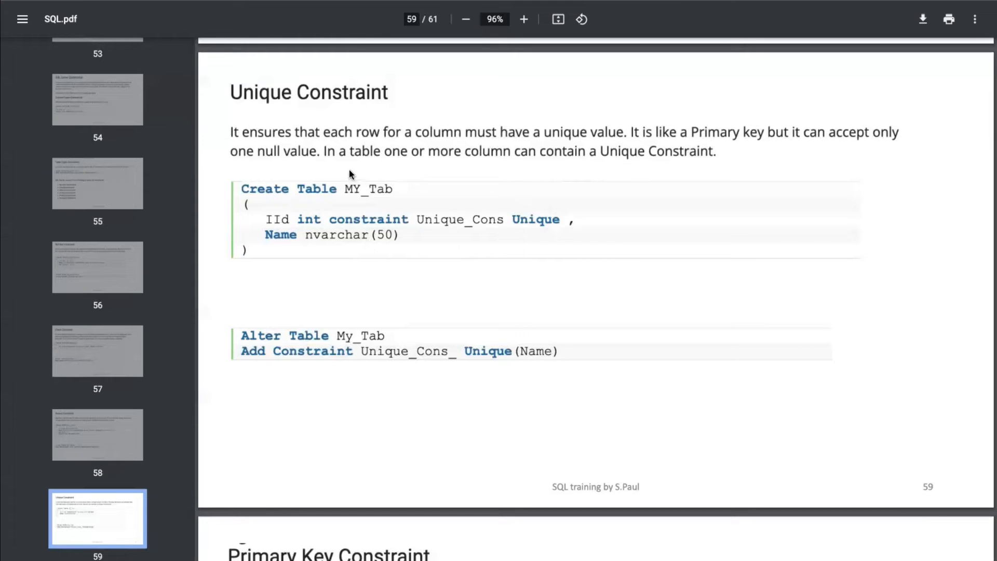
mouse_move(324, 193)
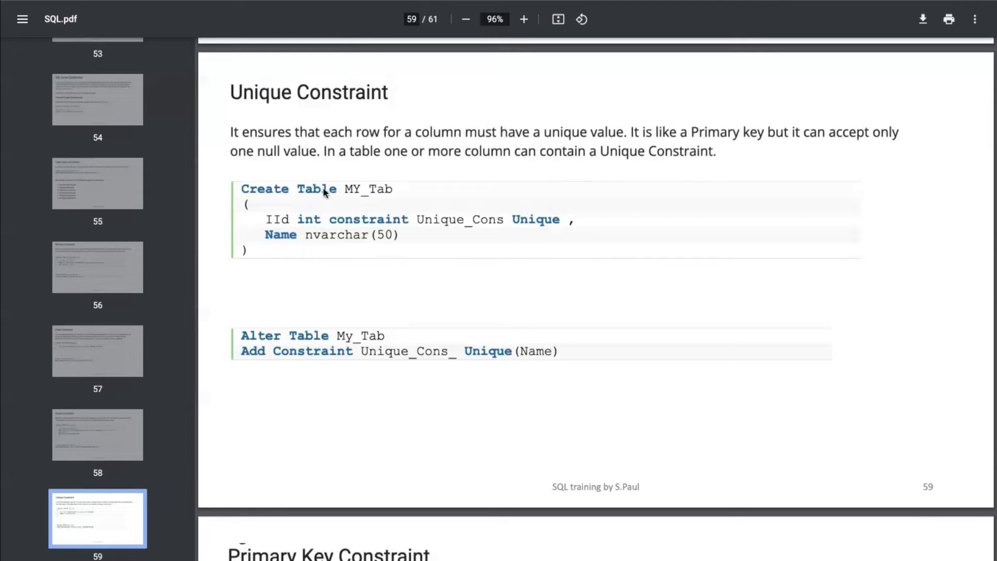
mouse_move(373, 226)
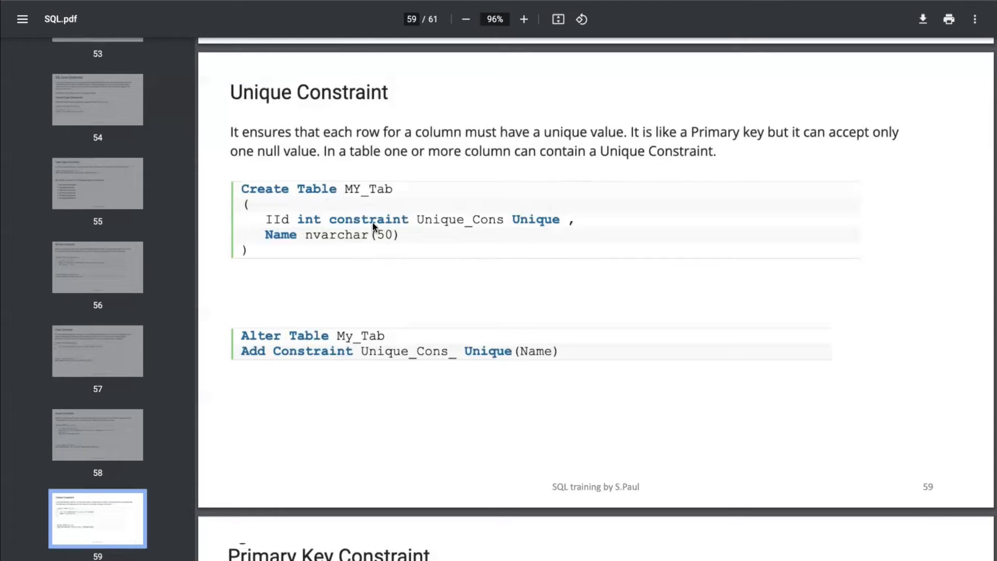
mouse_move(275, 226)
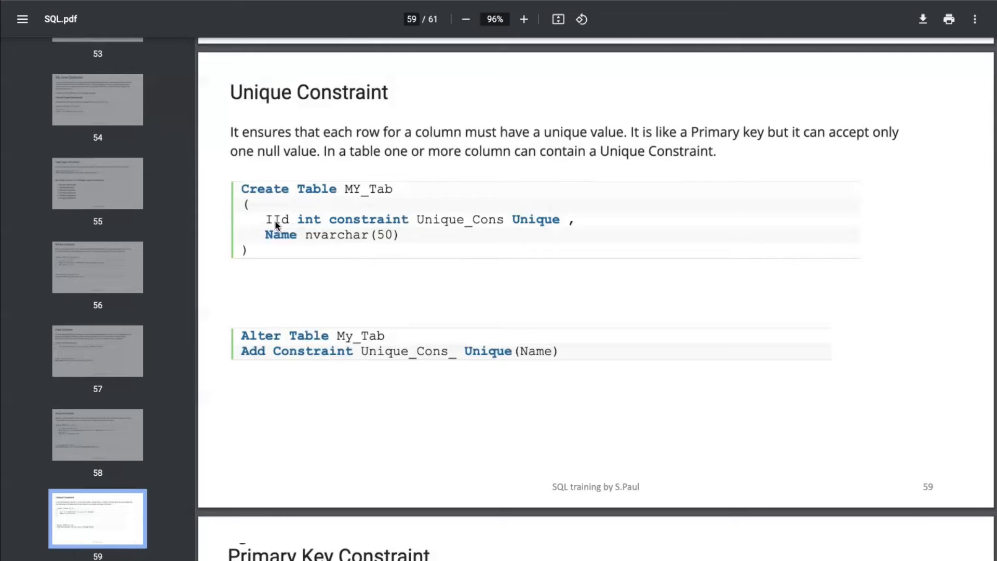
mouse_move(404, 228)
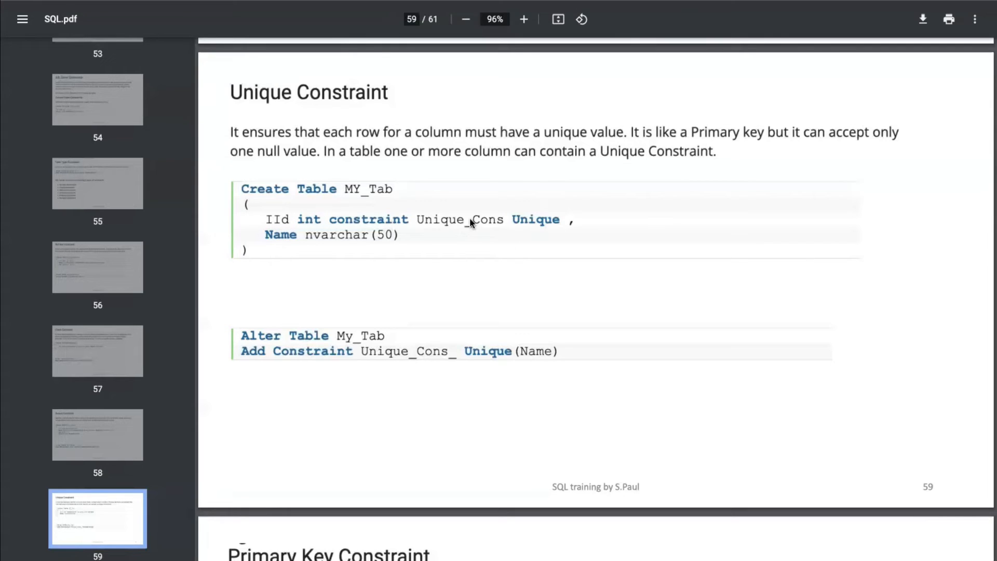
mouse_move(449, 226)
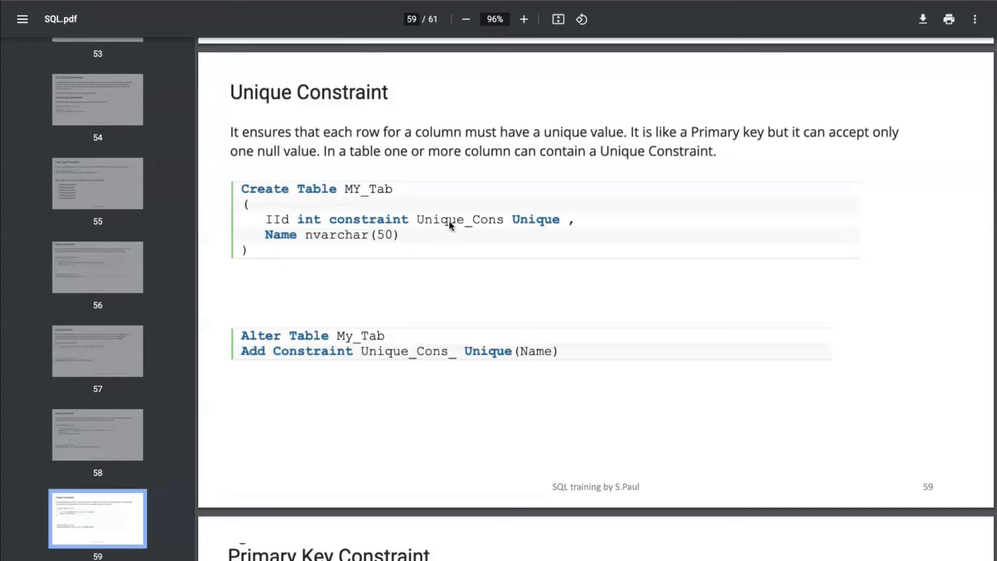
mouse_move(538, 227)
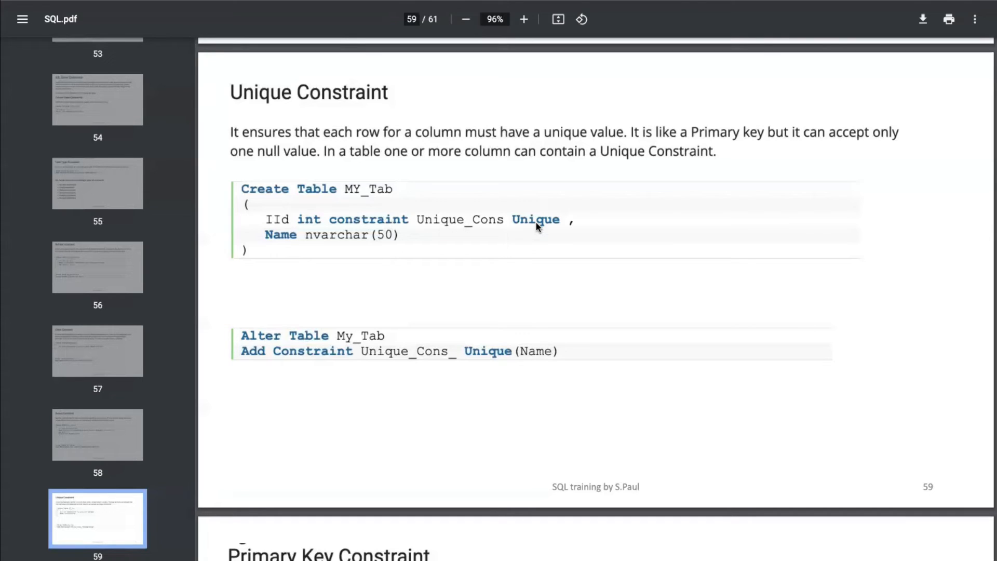
mouse_move(337, 329)
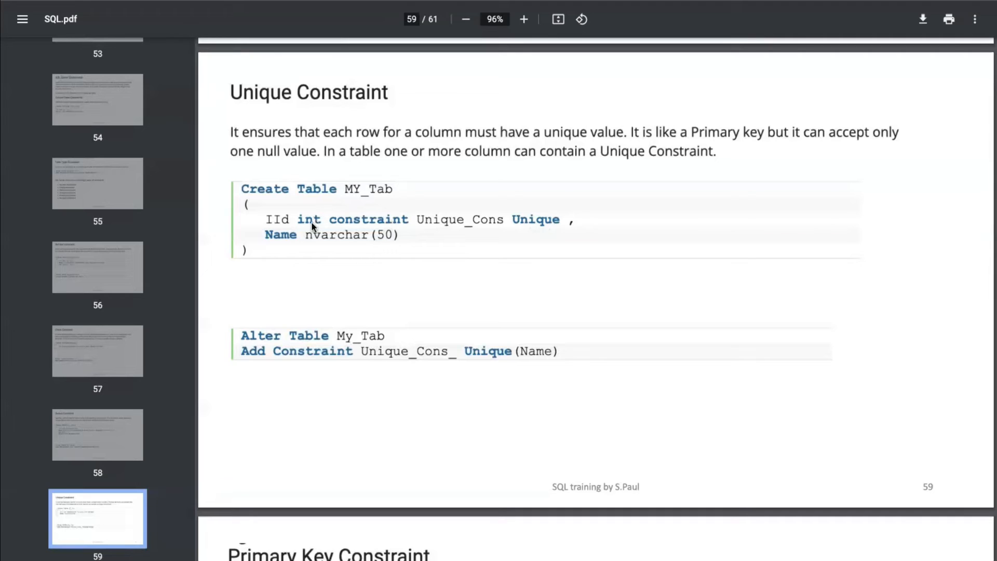
mouse_move(280, 317)
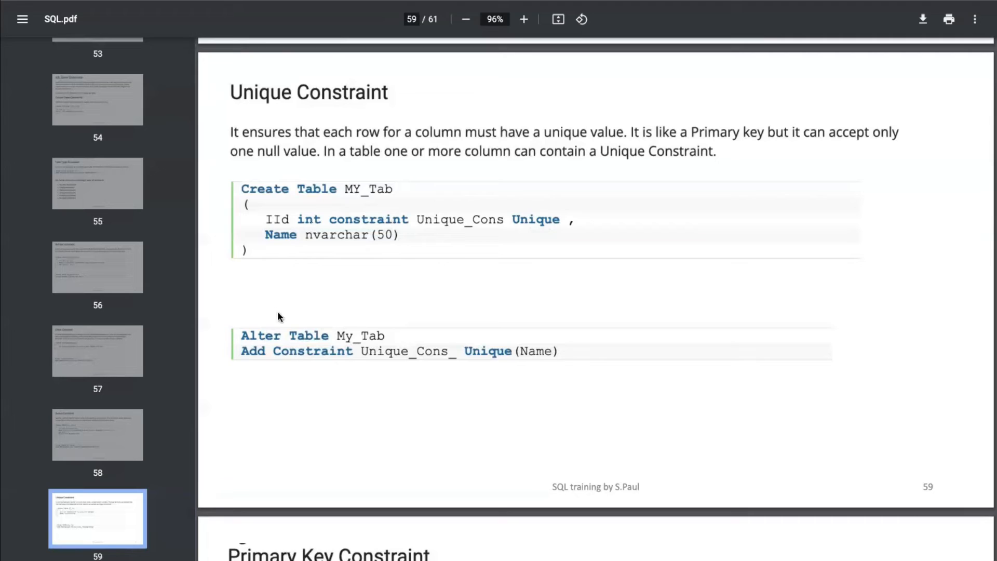
mouse_move(293, 362)
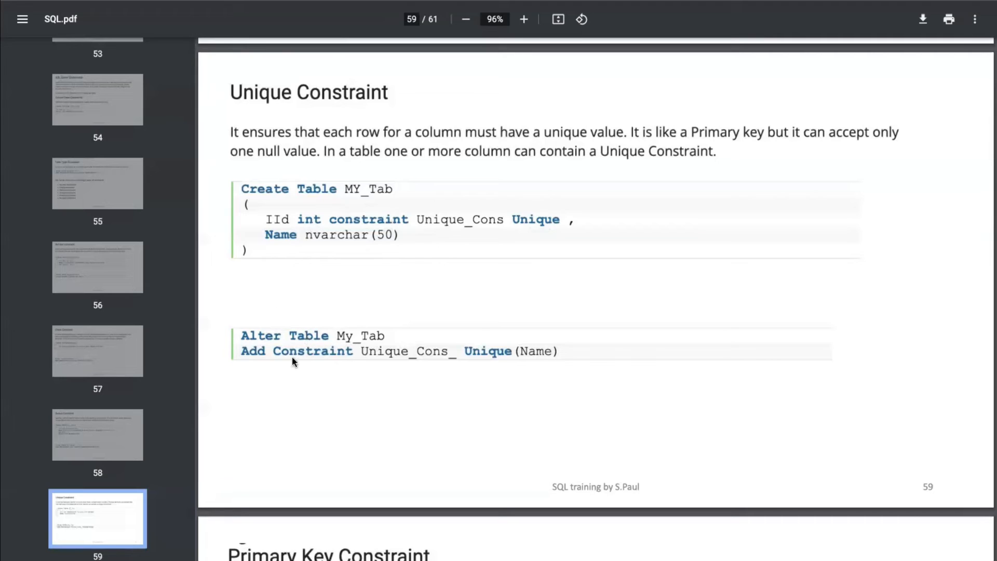
mouse_move(534, 357)
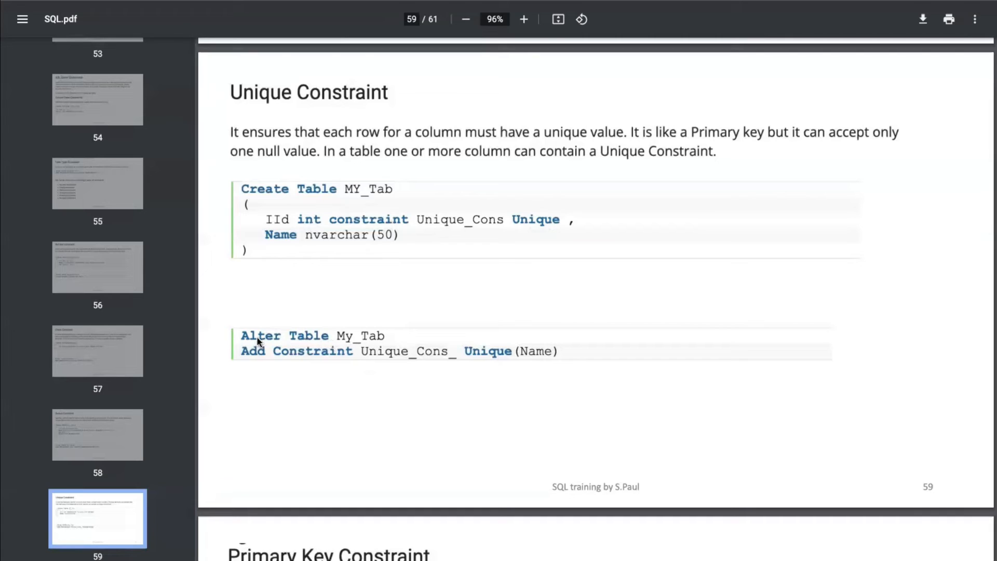
mouse_move(305, 343)
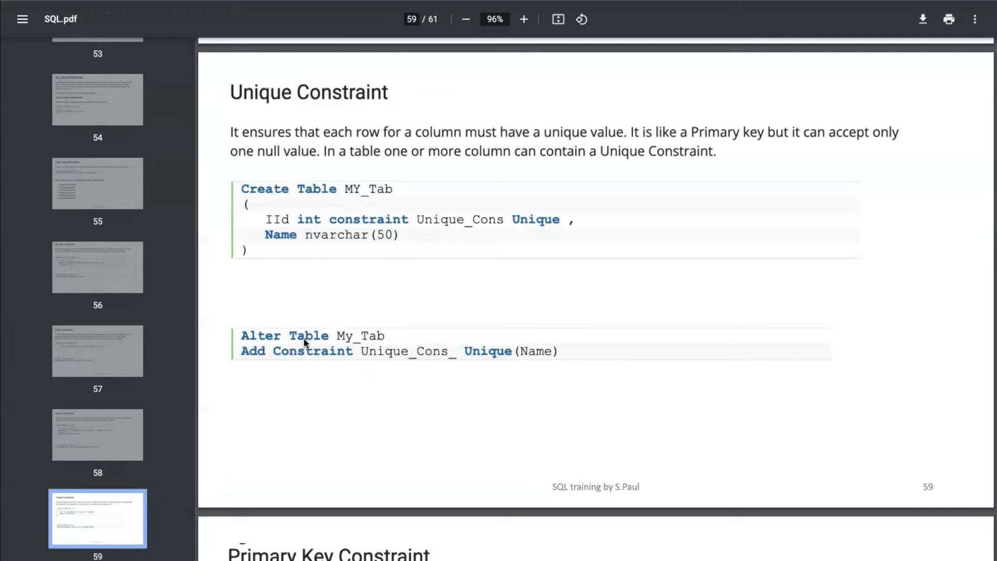
mouse_move(314, 353)
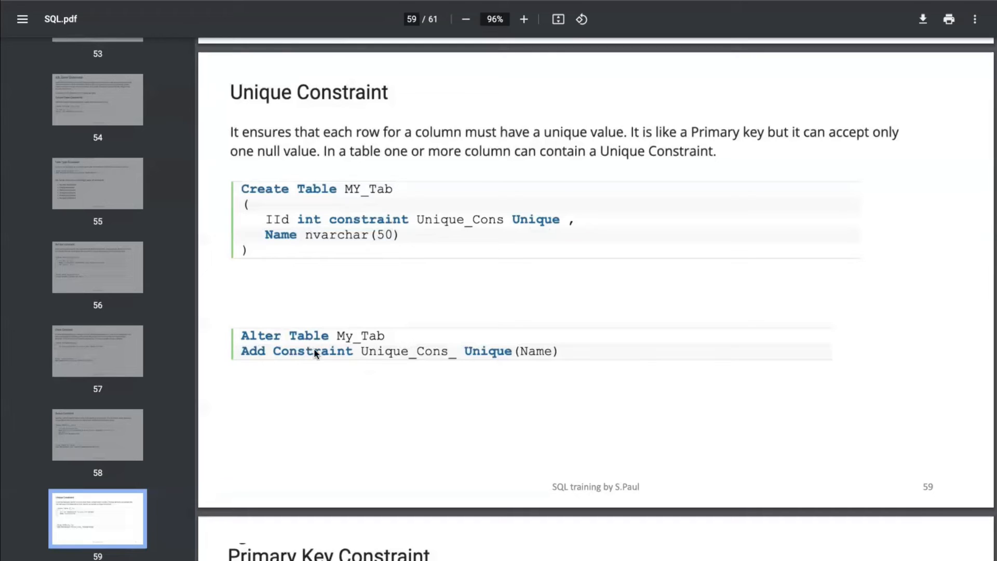
mouse_move(499, 336)
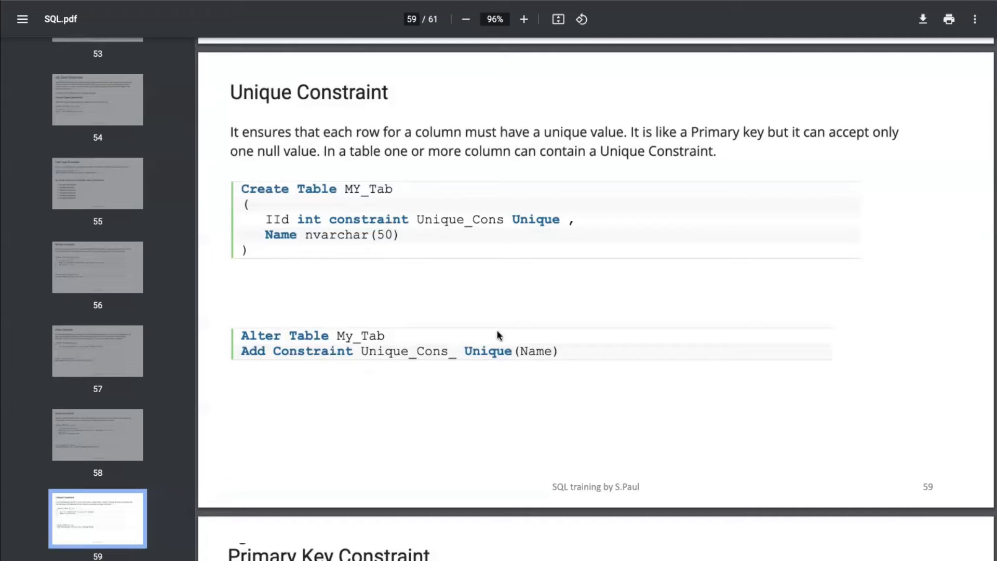
mouse_move(266, 345)
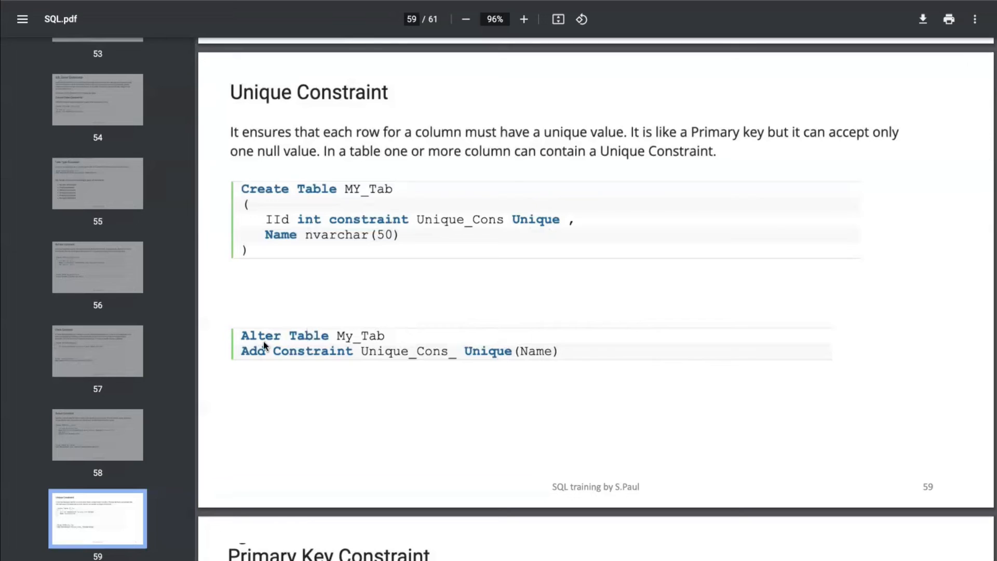
mouse_move(402, 341)
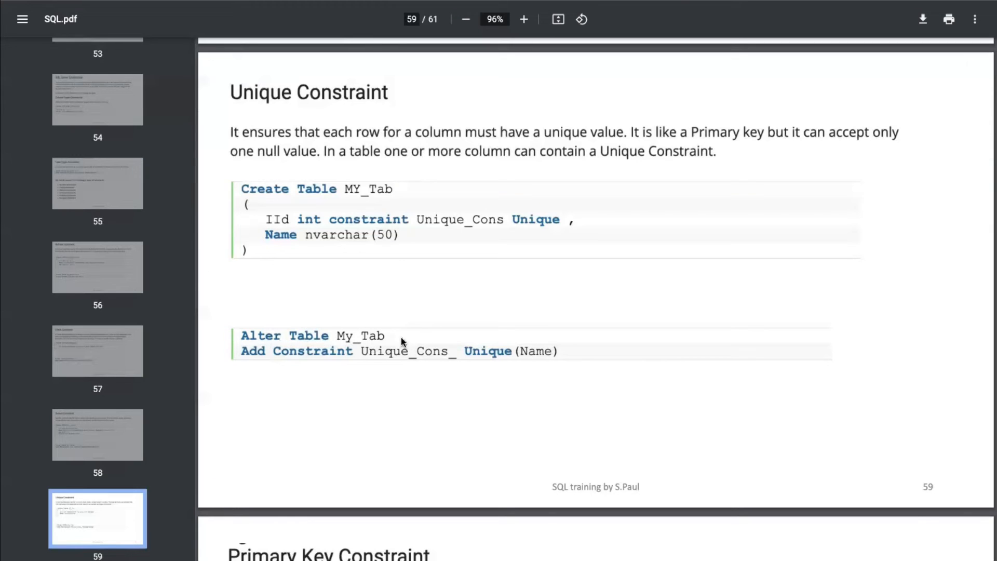
mouse_move(286, 340)
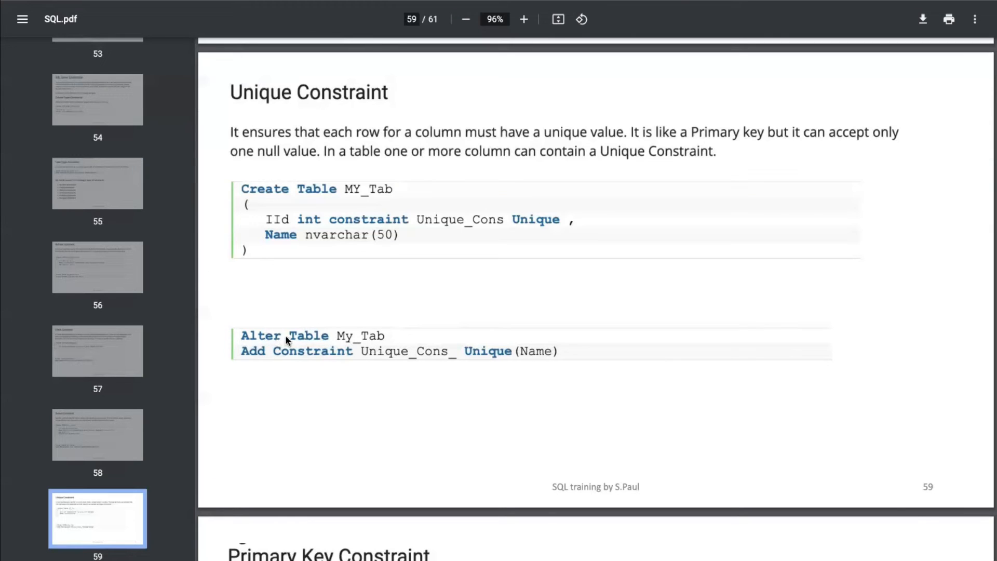
mouse_move(258, 357)
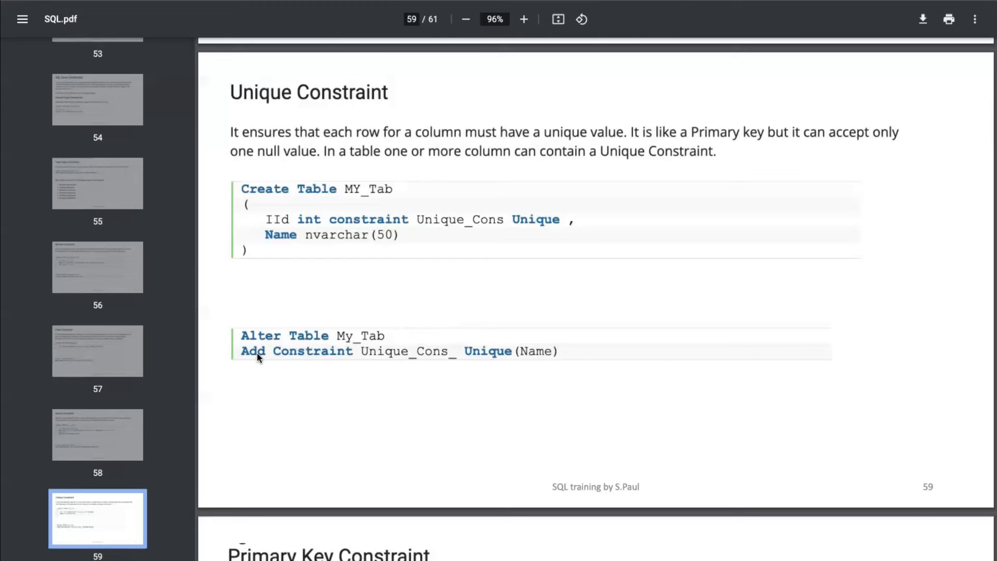
mouse_move(422, 362)
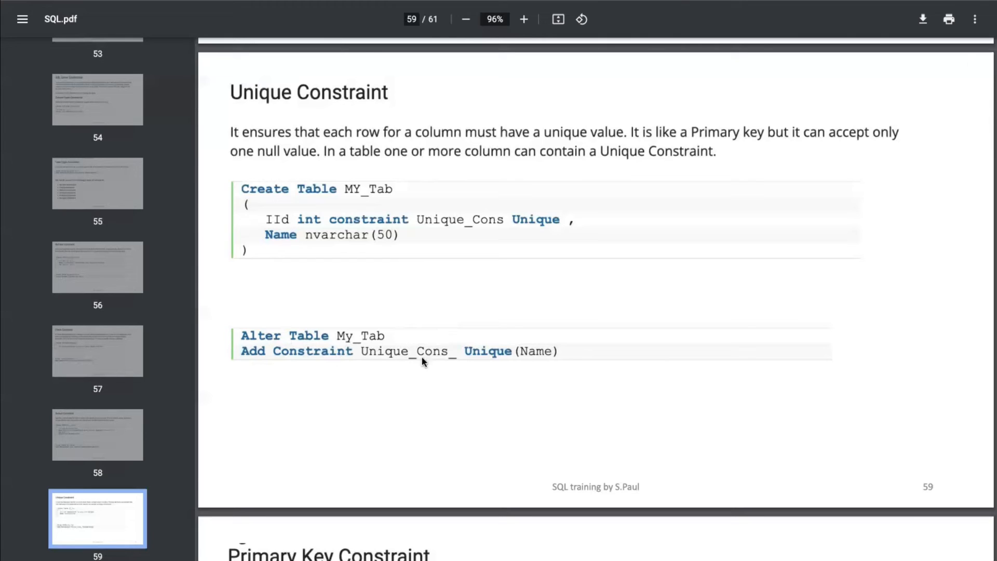
mouse_move(501, 351)
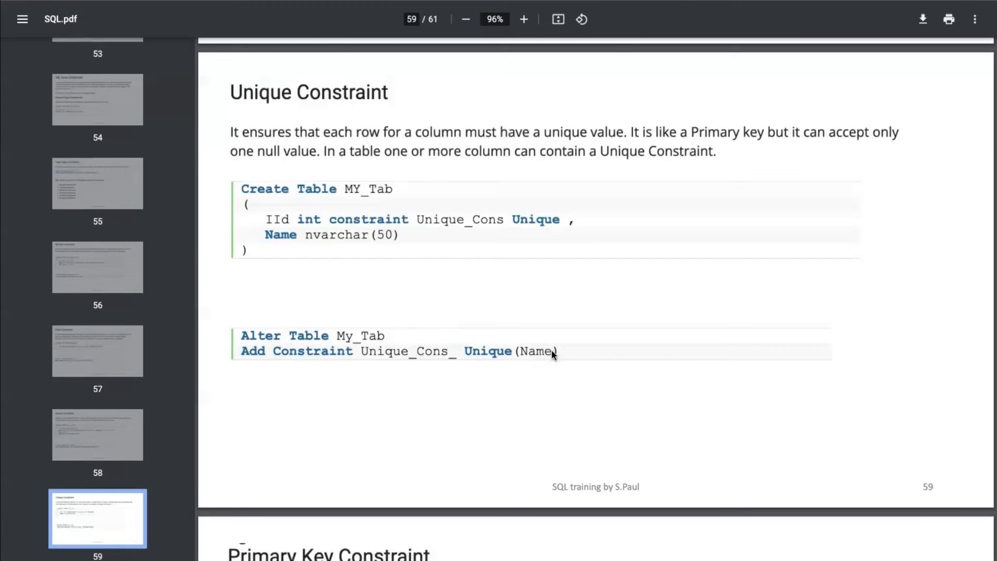
mouse_move(544, 361)
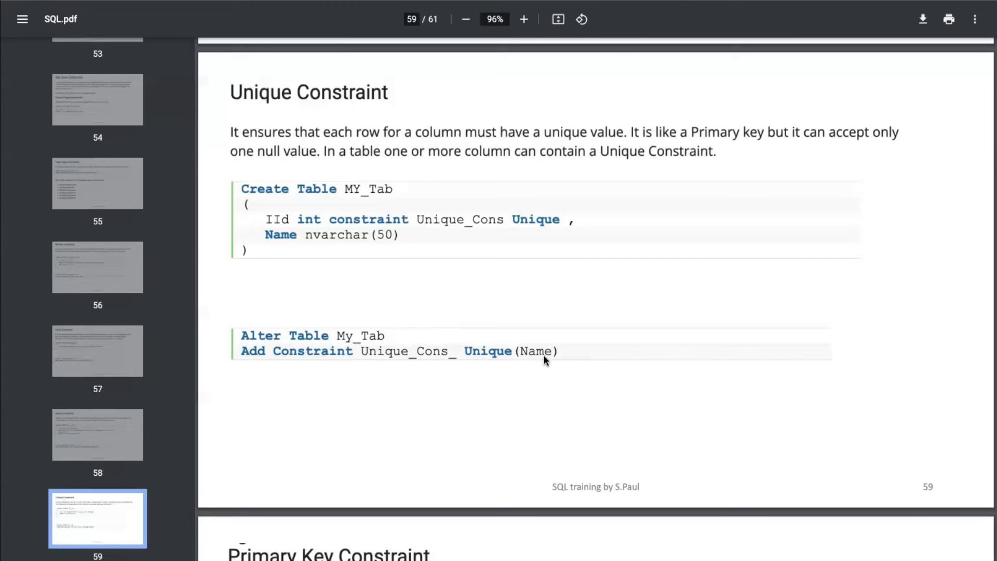
Type a UNIQUE CONSTRAINT section heading below the previous section
scroll("down", 3)
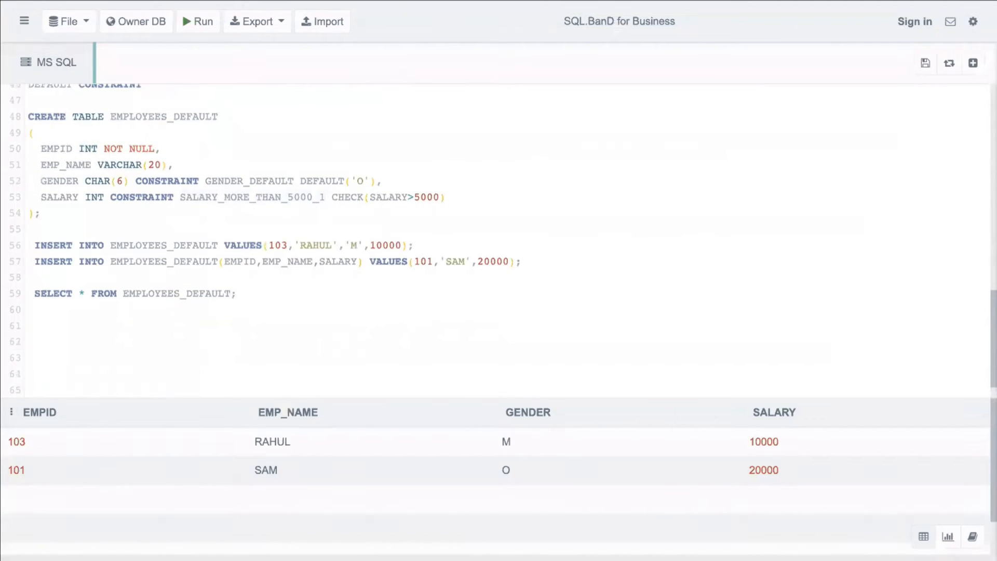
type("UNIQUE")
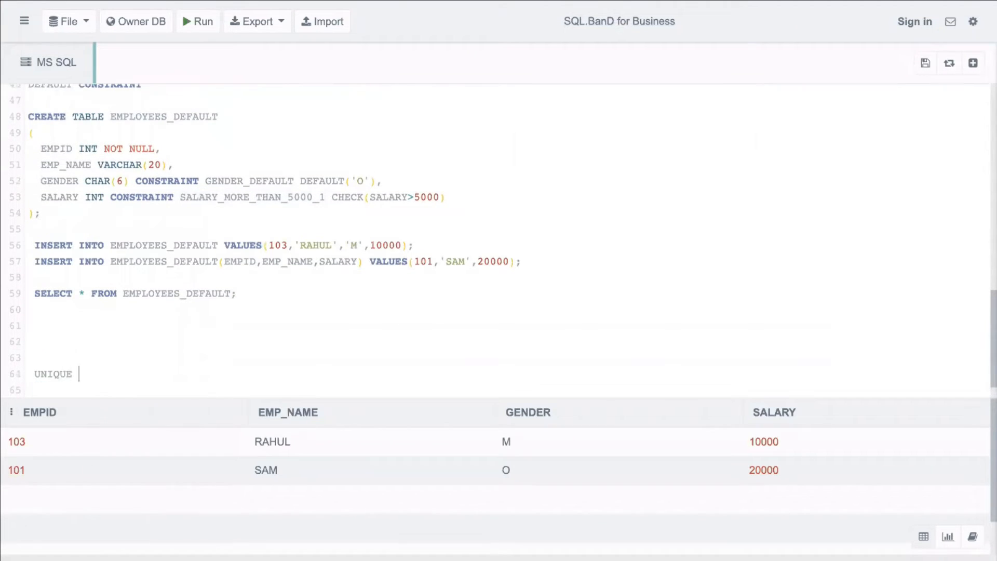
type("CONSTRAINT")
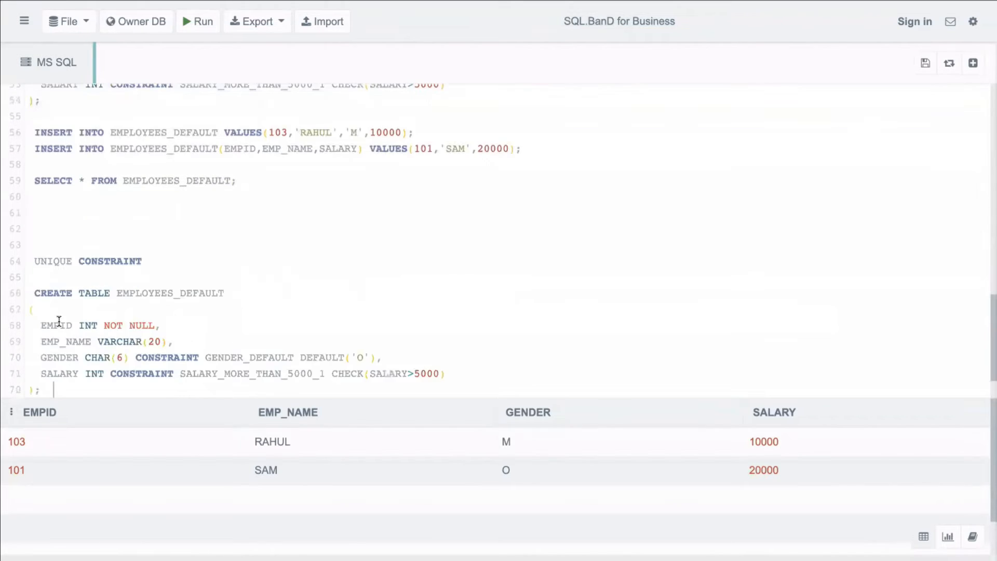
Add CONSTRAINT UNIQUE_NAME UNIQUE to EMP_NAME in the copied CREATE TABLE
scroll("down", 3)
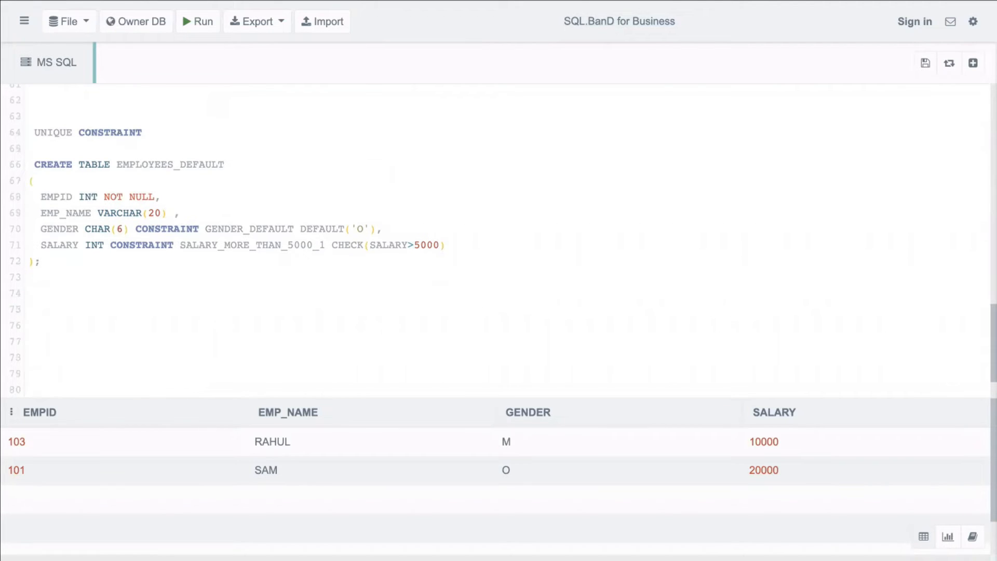
type("CONSTRAINT")
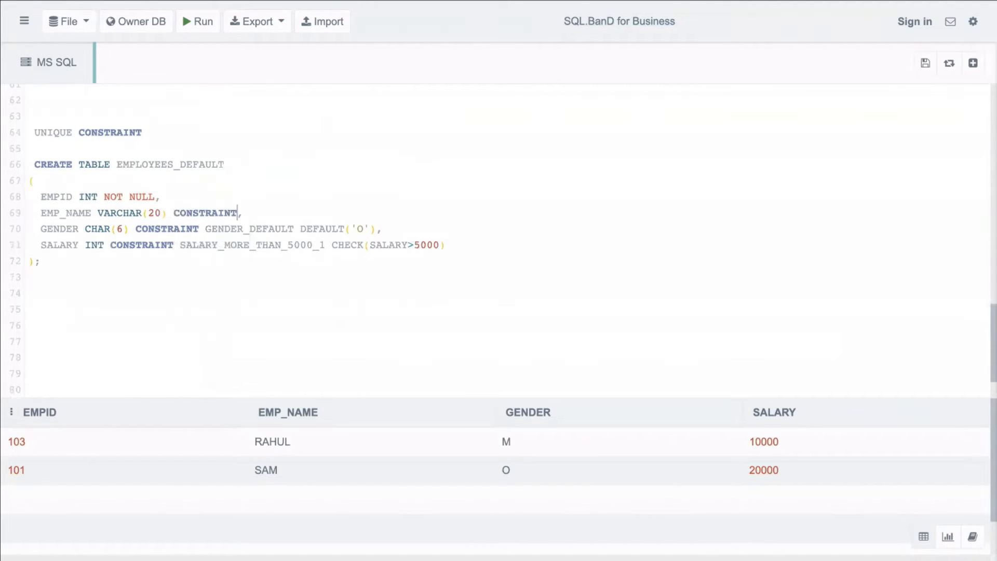
type("U")
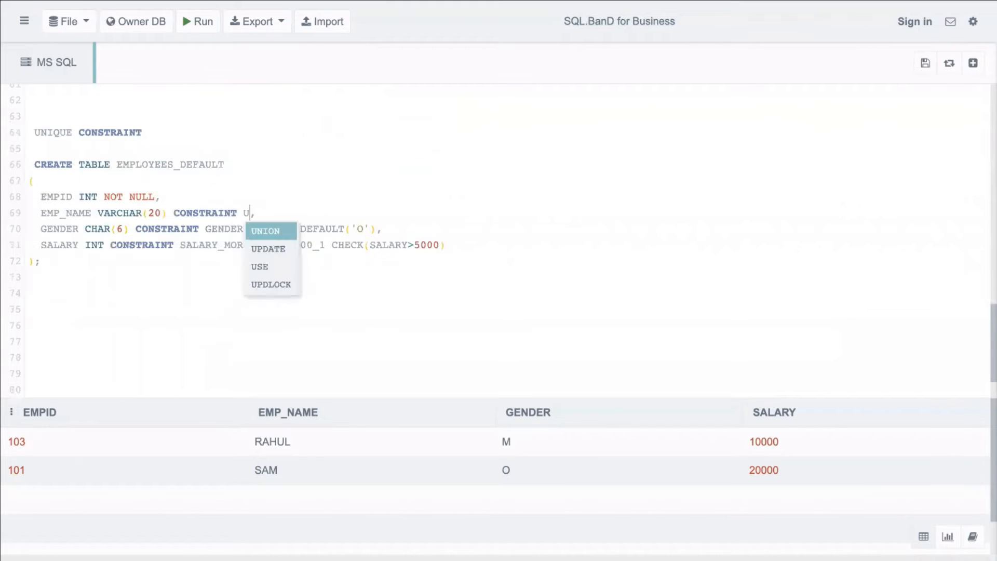
type("NIQUE_NAME")
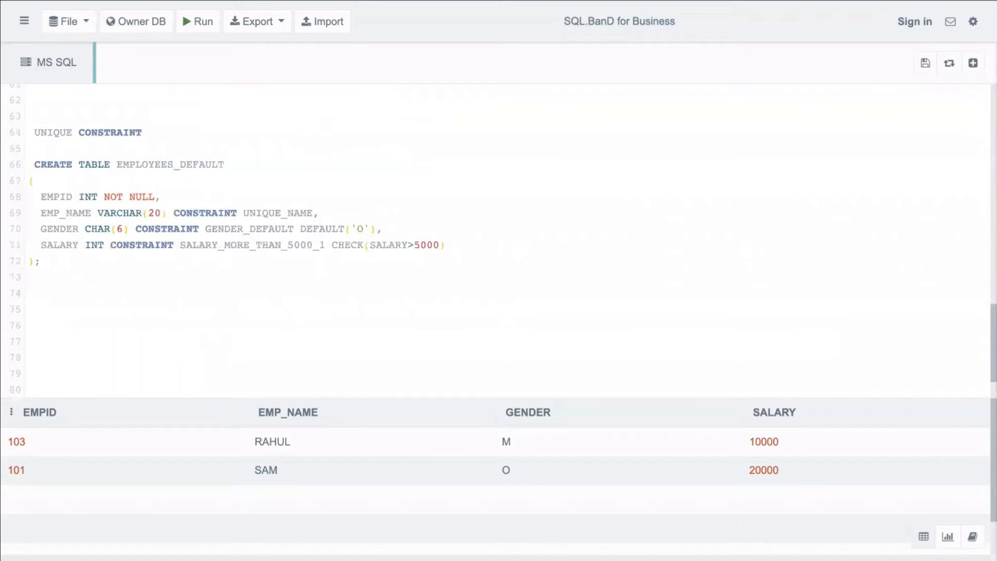
type("UNIQUE")
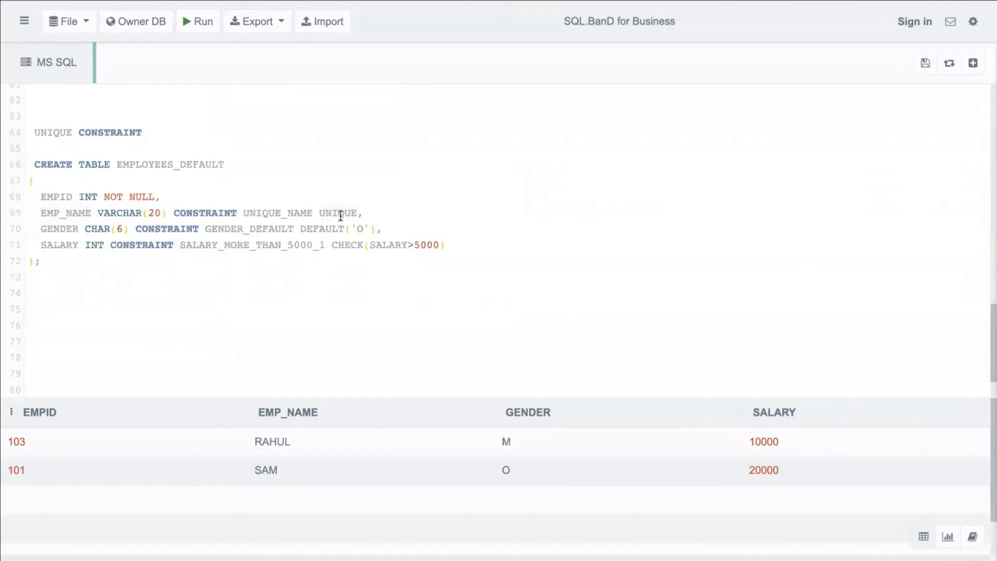
mouse_move(41, 237)
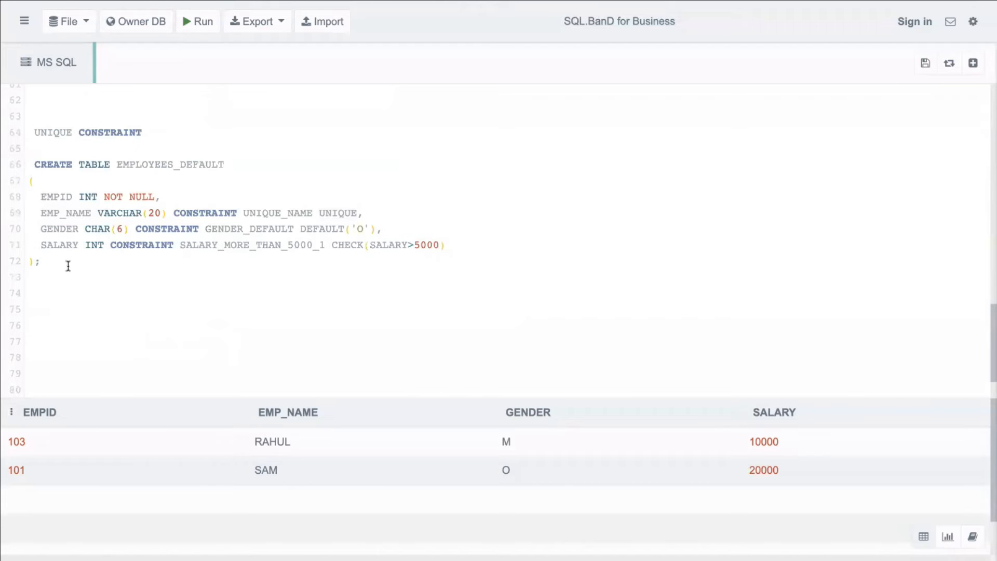
Rename the copied table from EMPLOYEES_DEFAULT to EMPLOYEES_UNIQUE and run it
left_click(227, 164)
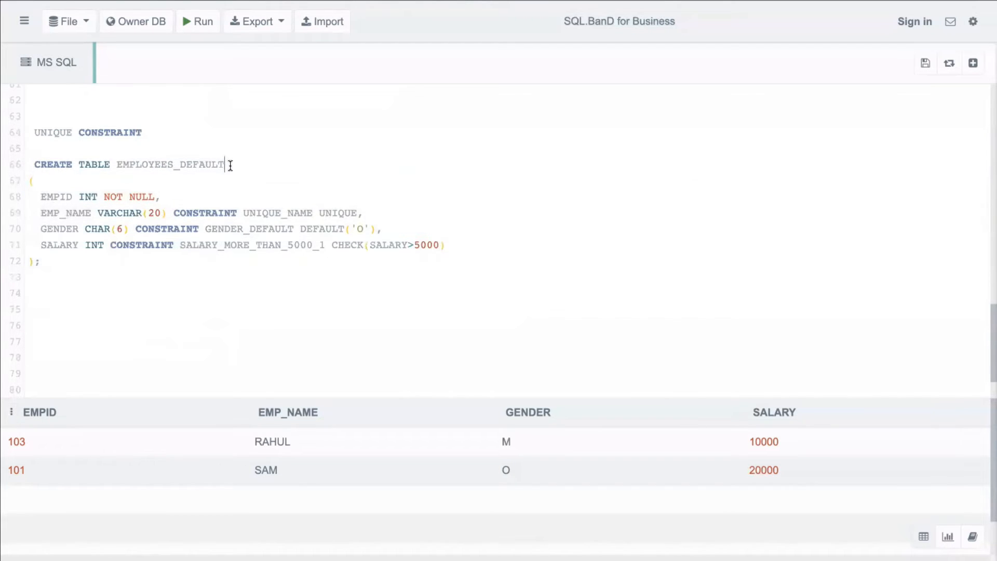
key("BackSpace")
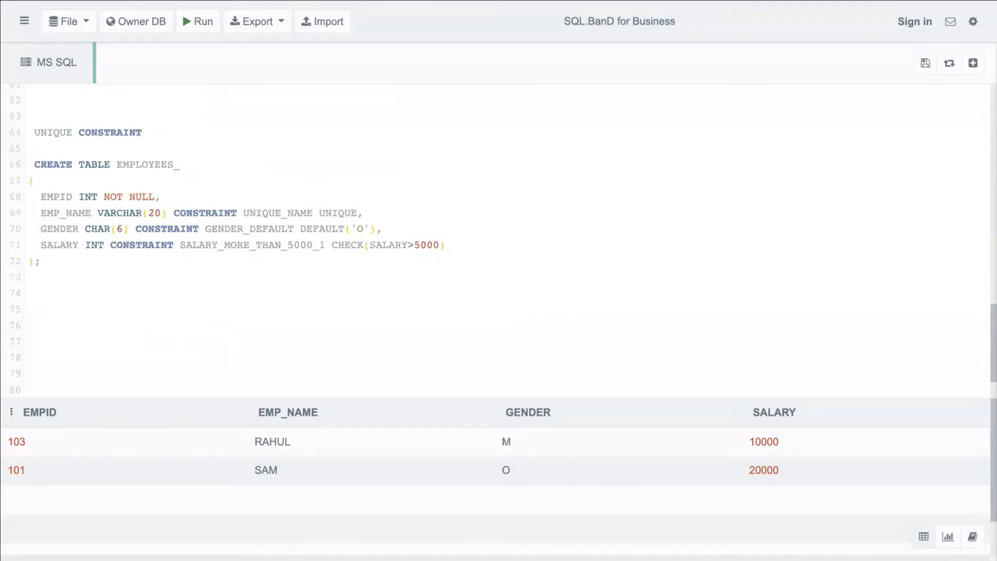
type("UNIQUE")
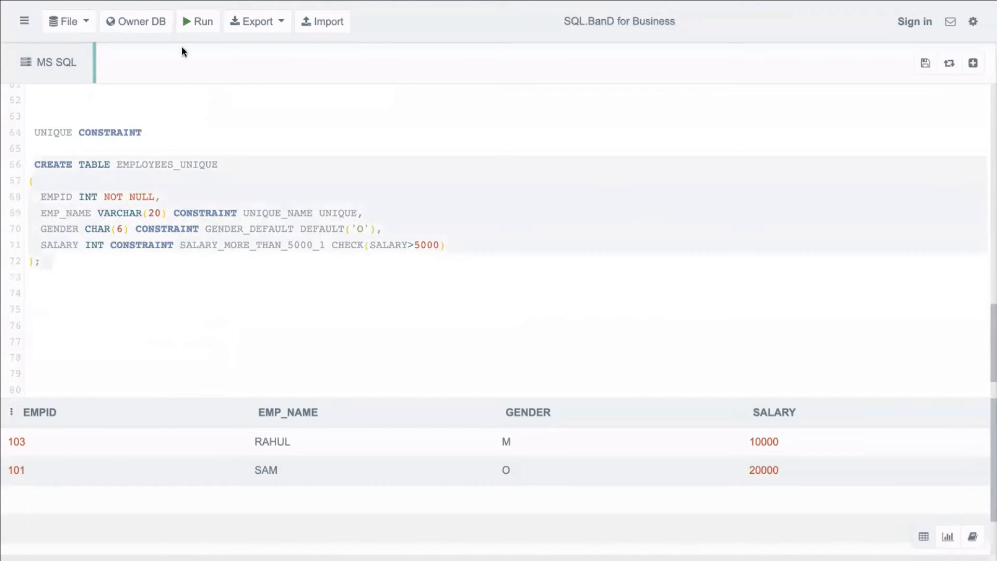
left_click(198, 21)
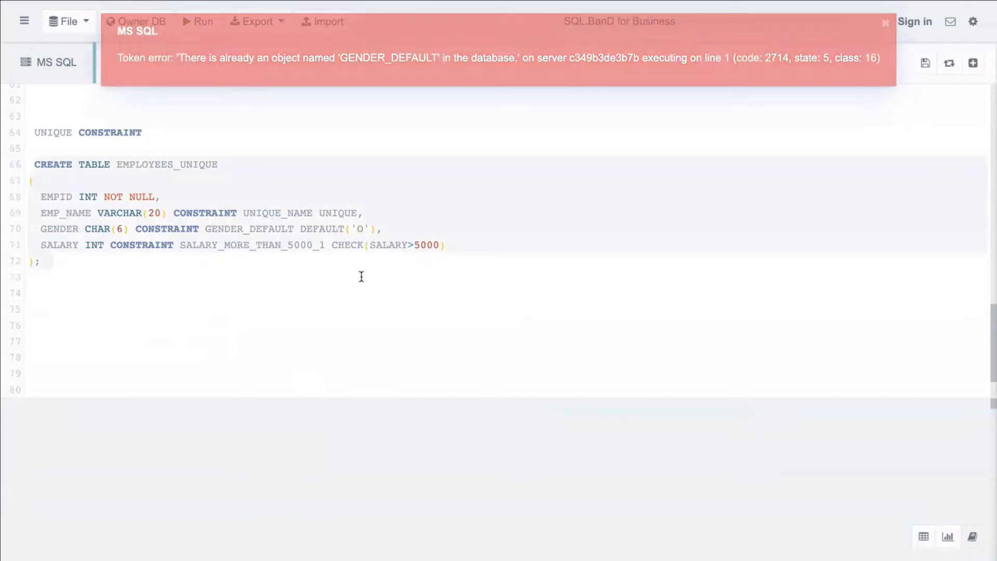
Rename constraints to GENDER_DEFAULT_1 and SALARY_MORE_THAN_5000_2 after duplicate-name errors, then rerun
left_click(884, 22)
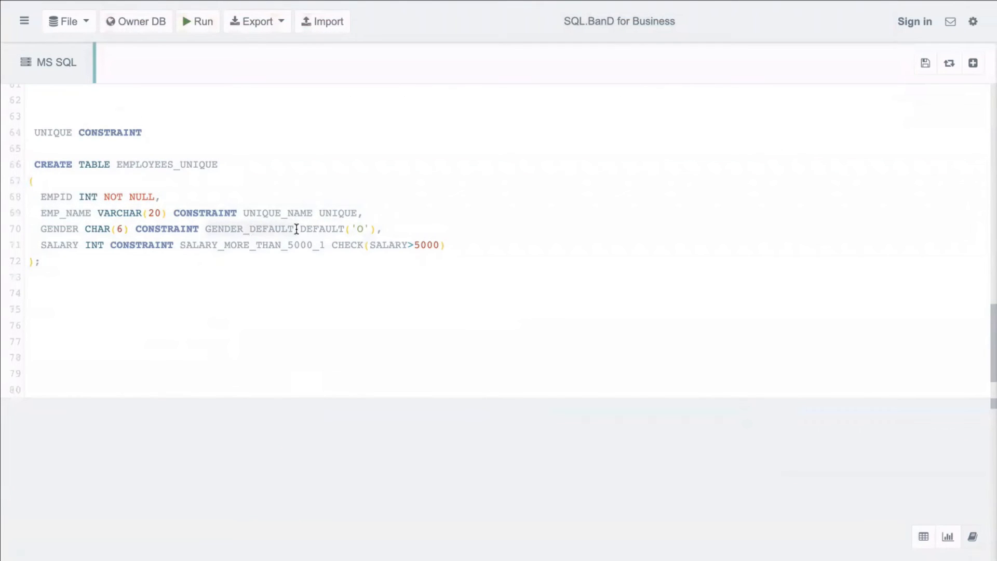
type("_1")
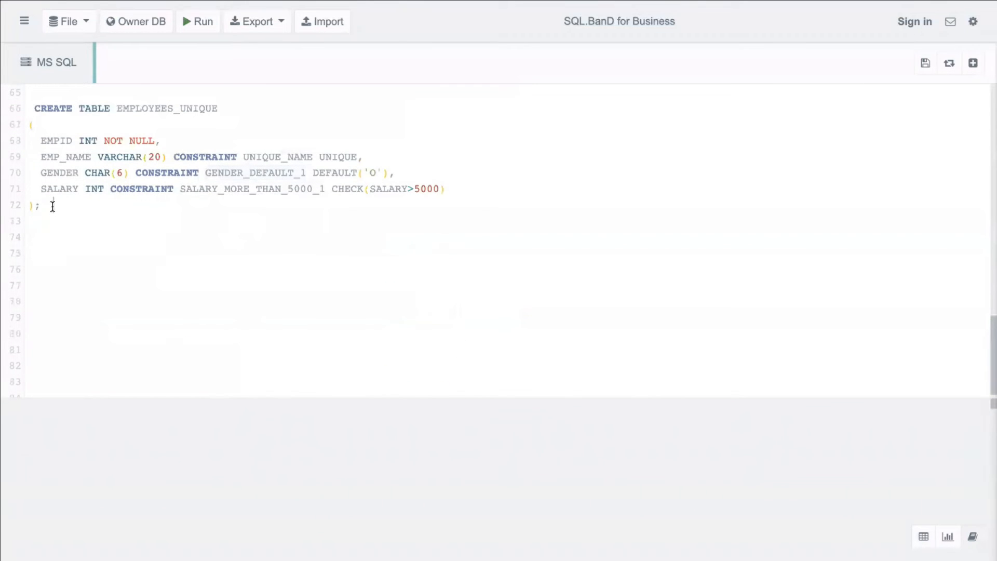
left_click(198, 21)
type("2")
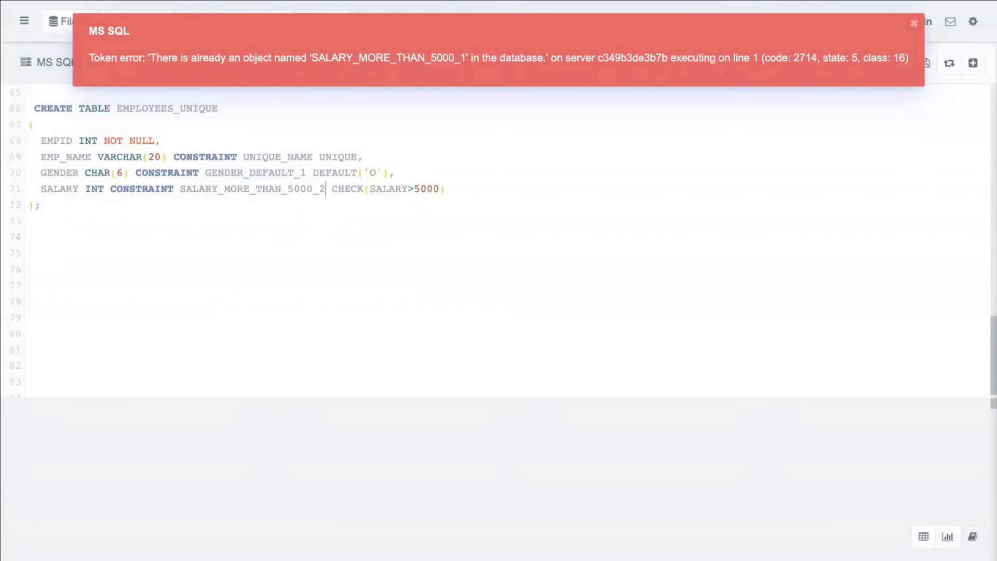
left_click(913, 23)
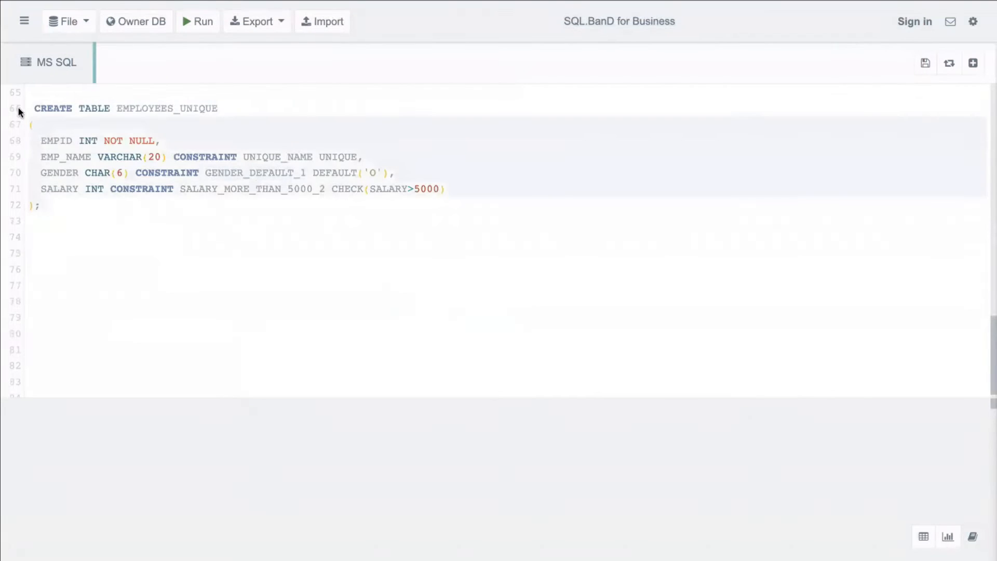
left_click(197, 21)
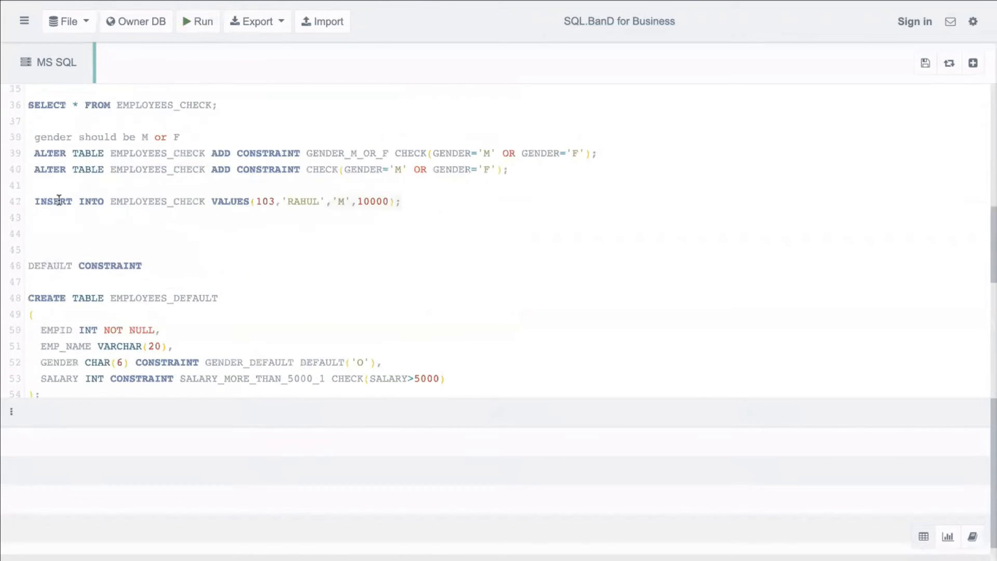
Insert 103 RAHUL M 10000, run SELECT * FROM EMPLOYEES_UNIQUE, and duplicate the INSERT below
scroll("down", 3)
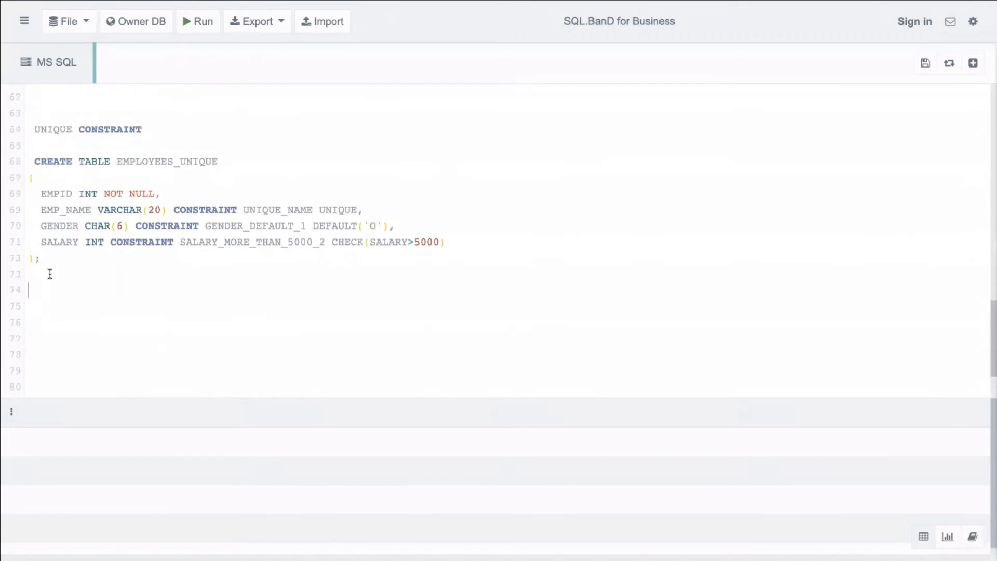
type("INSERT INTO EMPLOYEES_CHECK VALUES(103,'RAHUL','M',10000);")
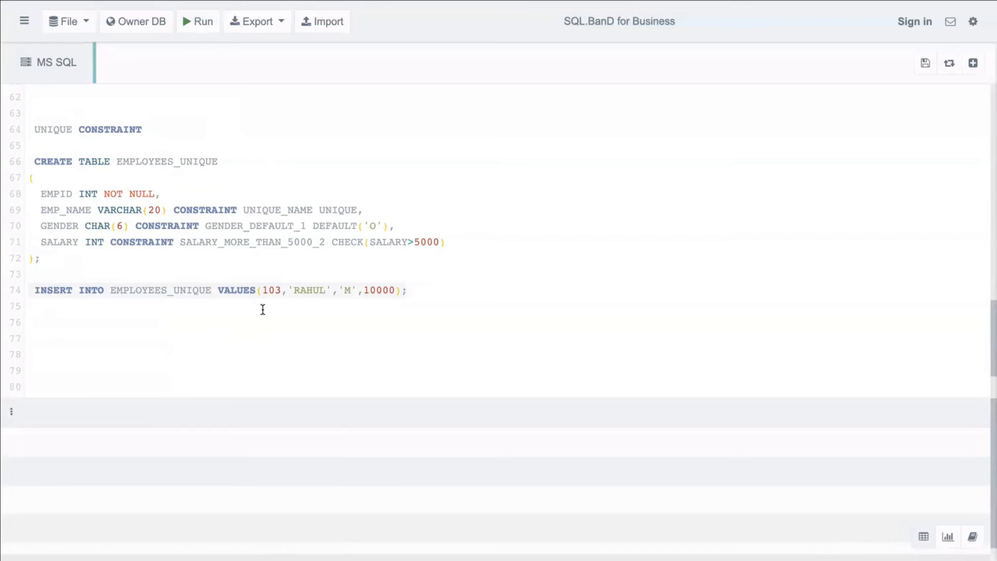
type("S")
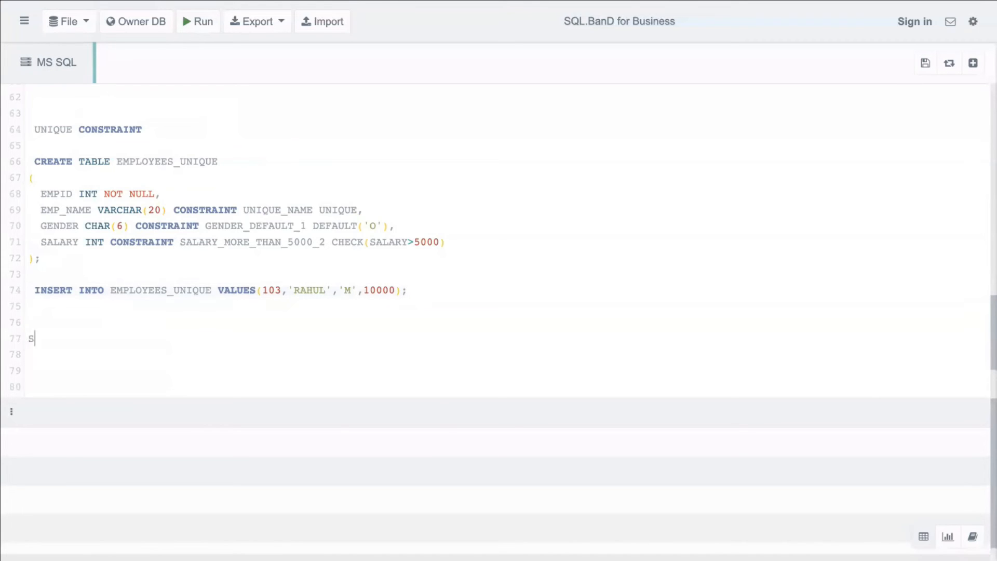
type("ELECT * FROM EM")
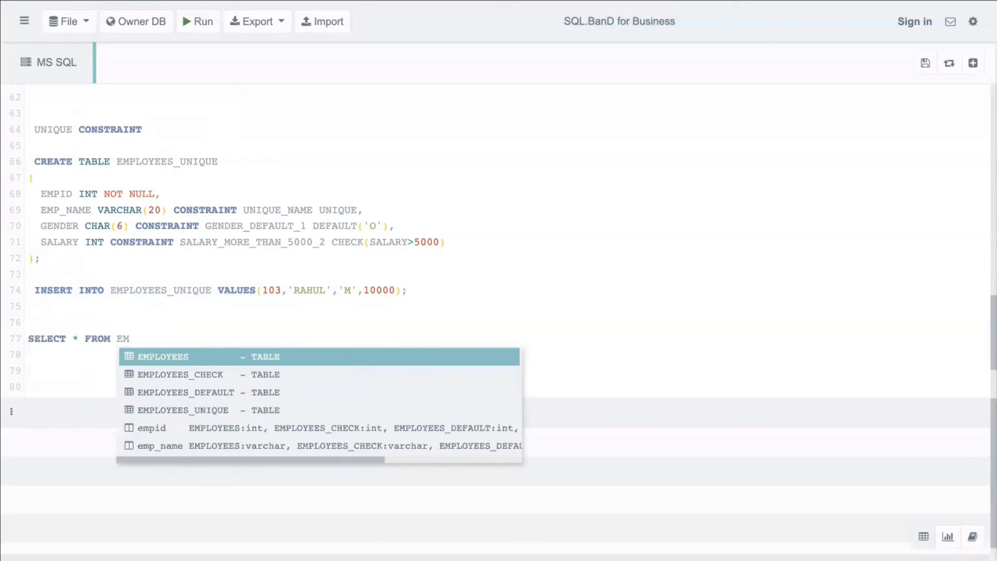
left_click(182, 410)
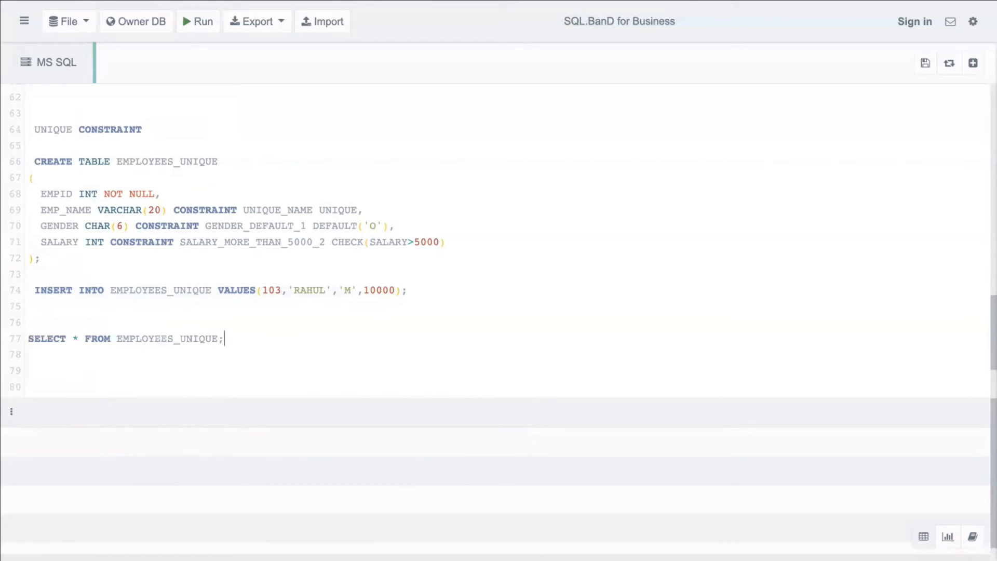
mouse_move(200, 70)
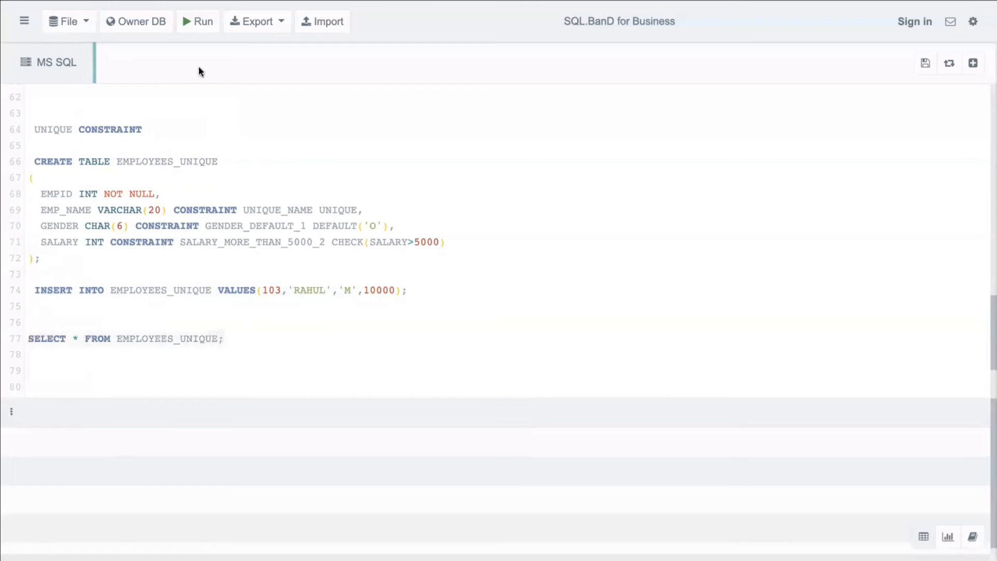
left_click(197, 21)
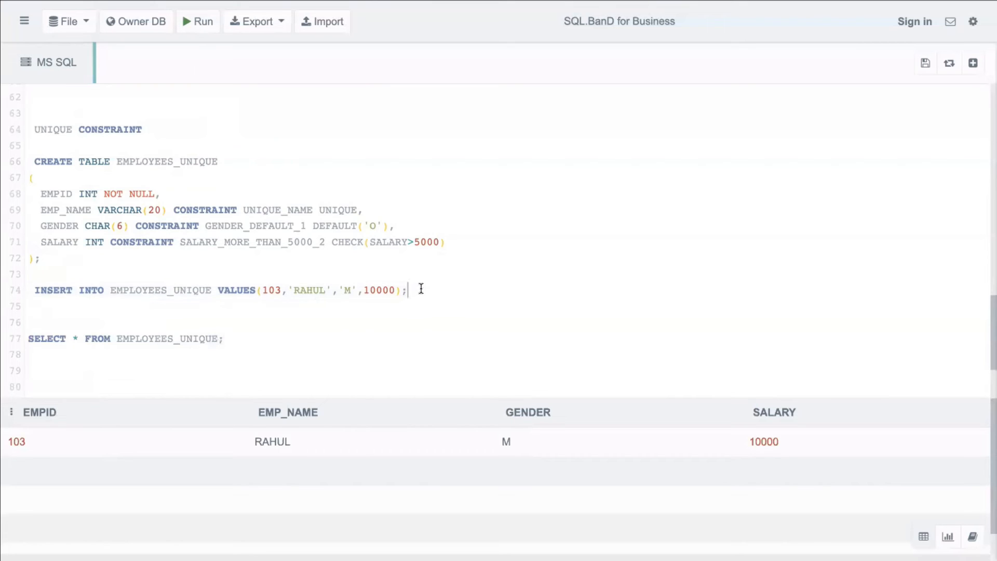
type("INSERT INTO EMPLOYEES_UNIQUE VALUES(103,'RAHUL','M',10000);")
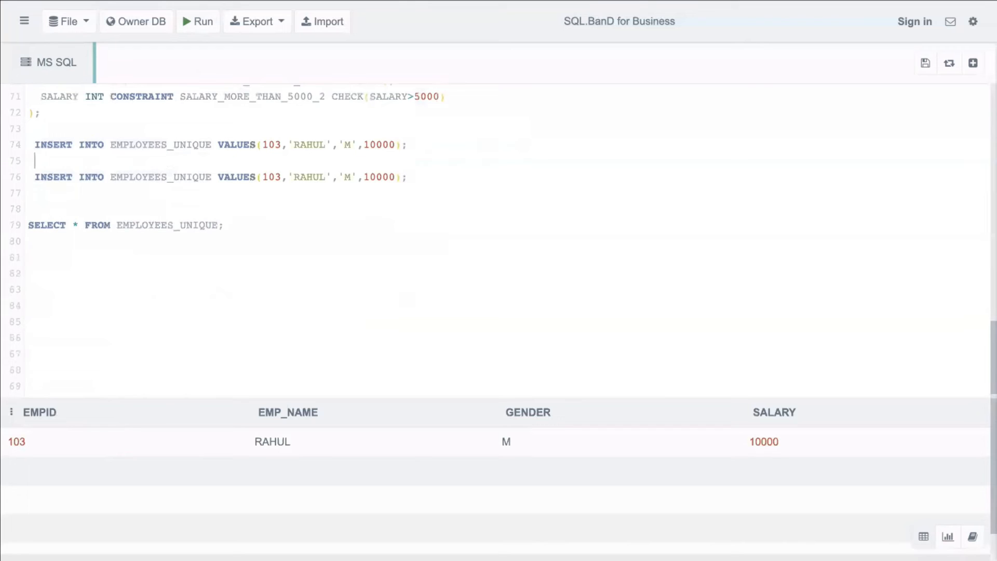
Insert 101 SAM with salary 20000 and no gender into EMPLOYEES_UNIQUE, then re-list rows
type("INSERT INTO EMPLOYEES_DEFAULT(EMPID,EMP_NAME,SALARY) VALUES(101,'SAM',20000);")
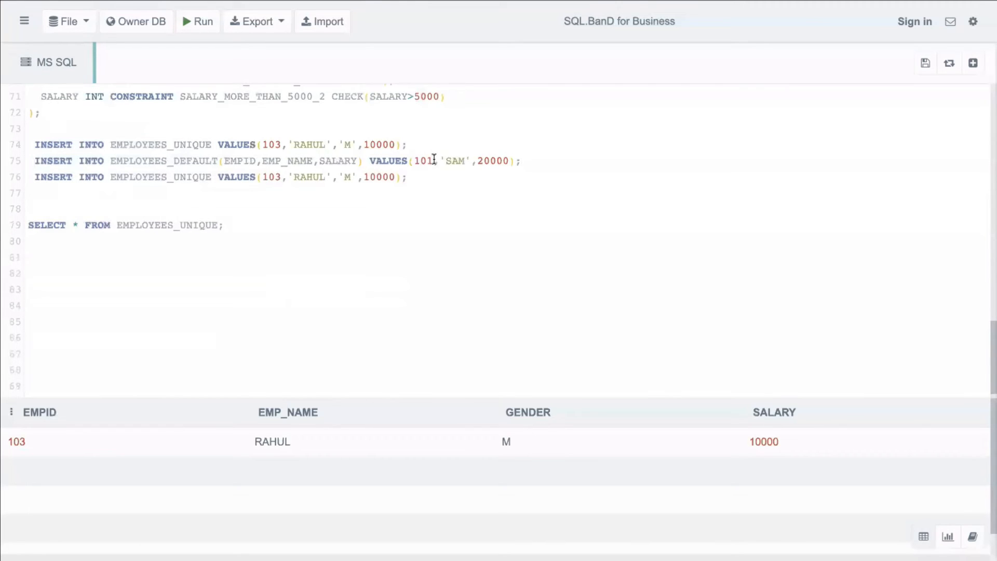
mouse_move(553, 168)
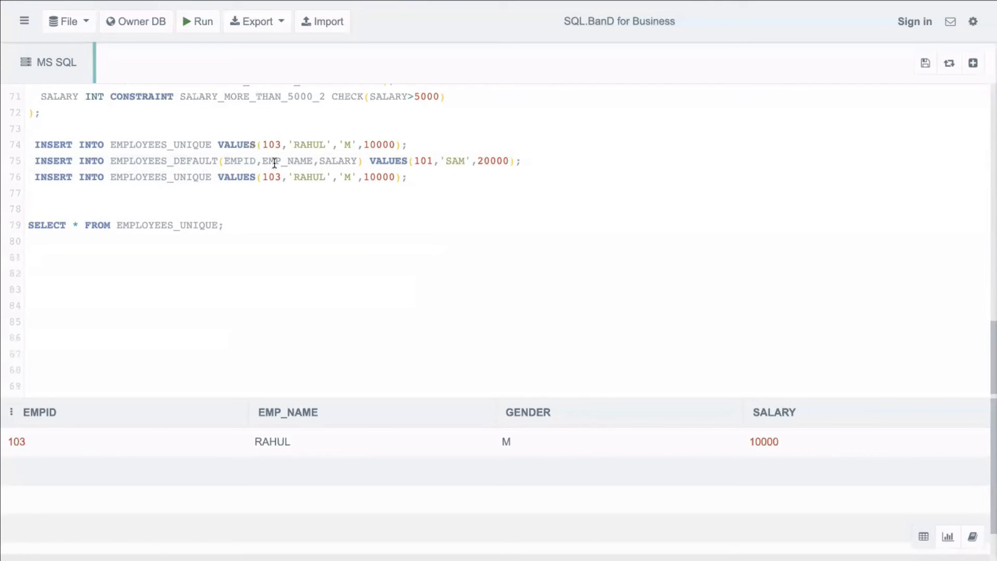
left_click(198, 21)
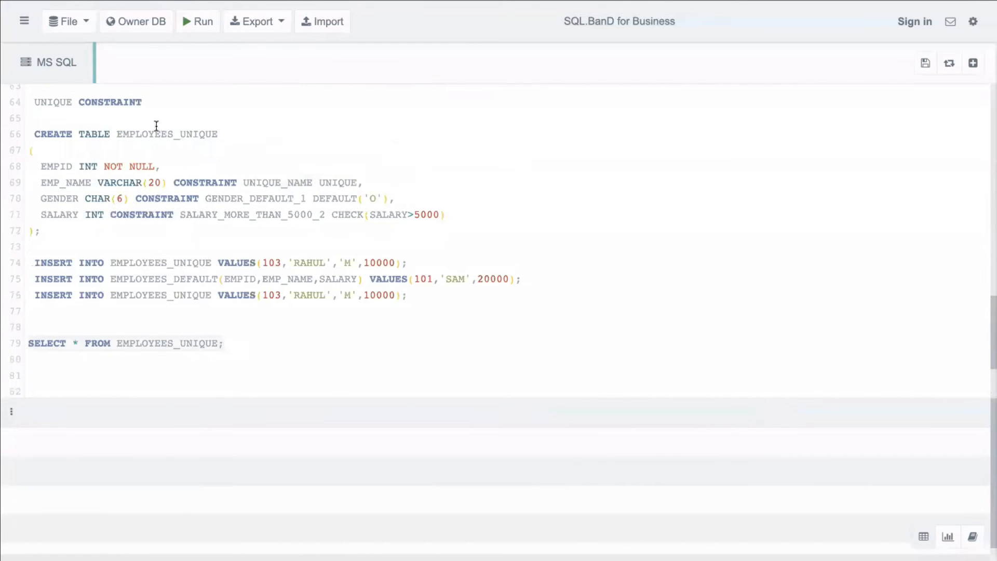
left_click(198, 21)
type("UNIQU")
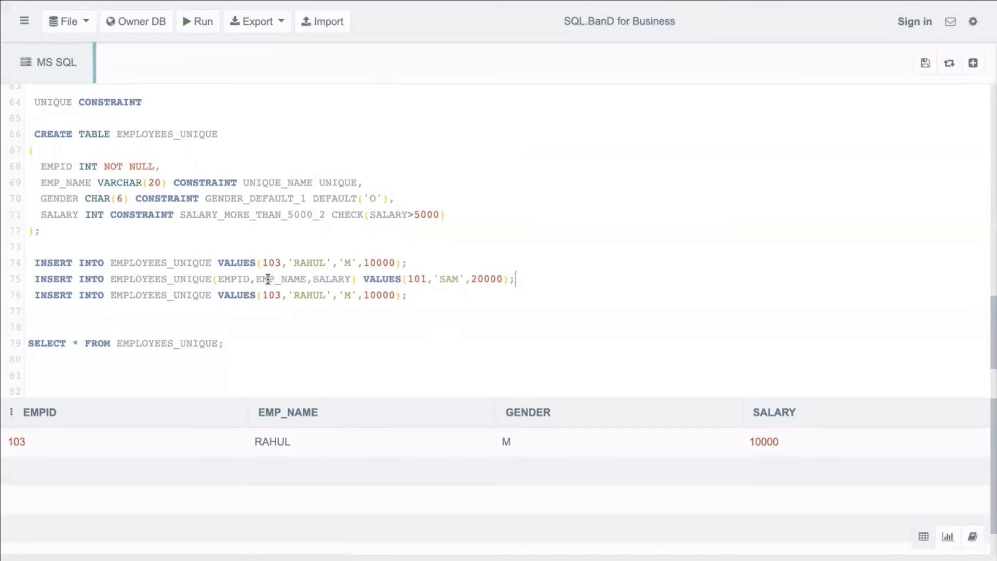
left_click(197, 21)
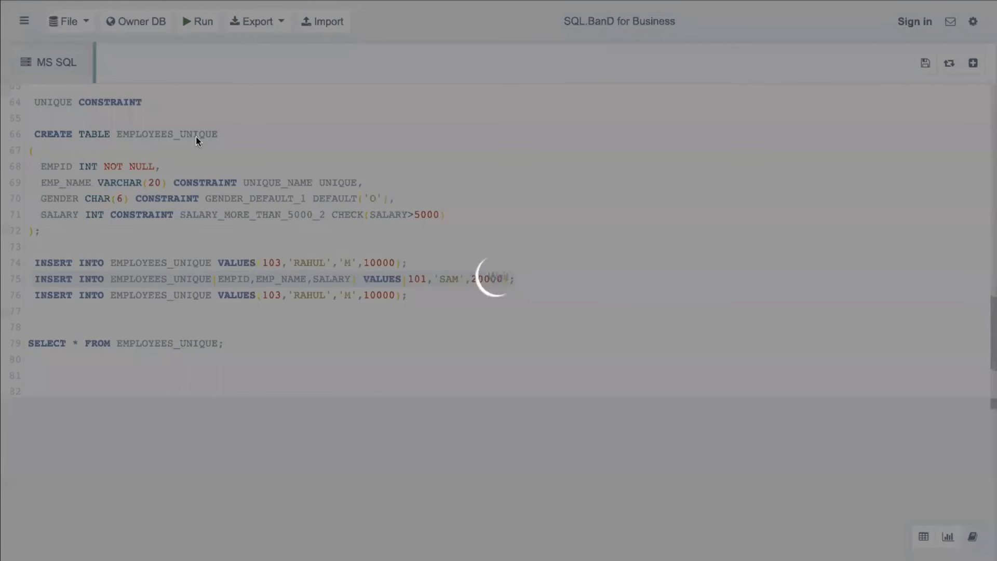
left_click(197, 20)
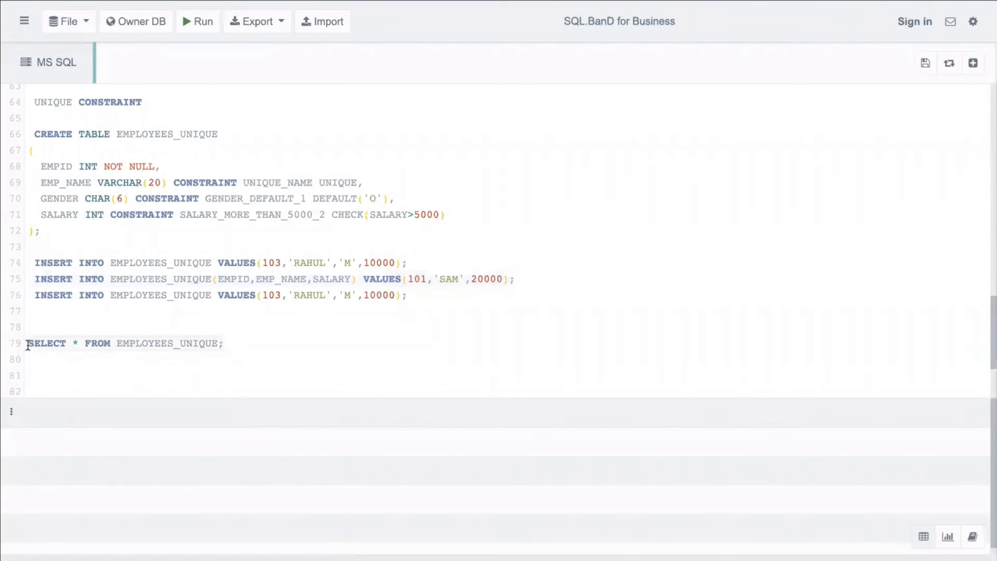
left_click(197, 21)
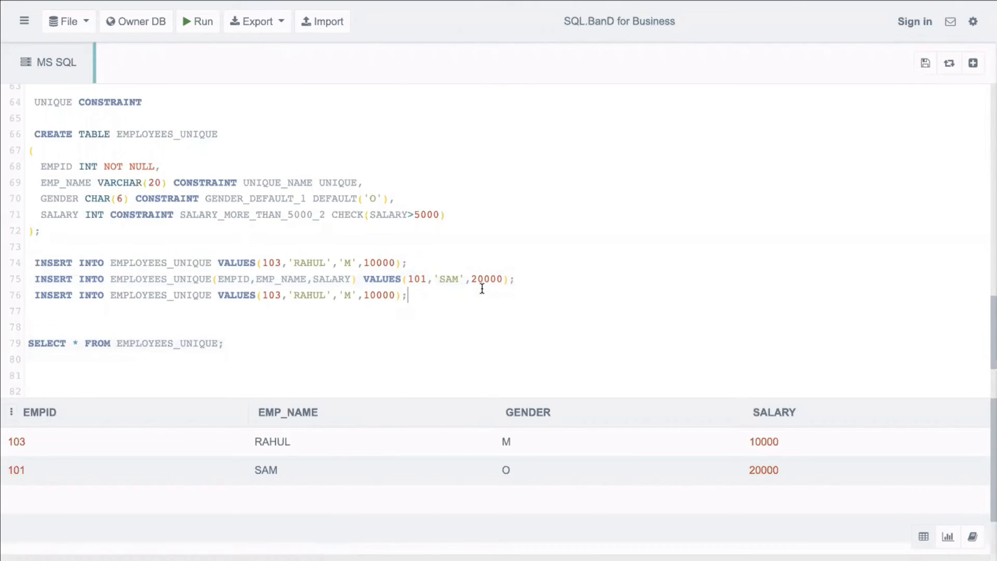
mouse_move(278, 288)
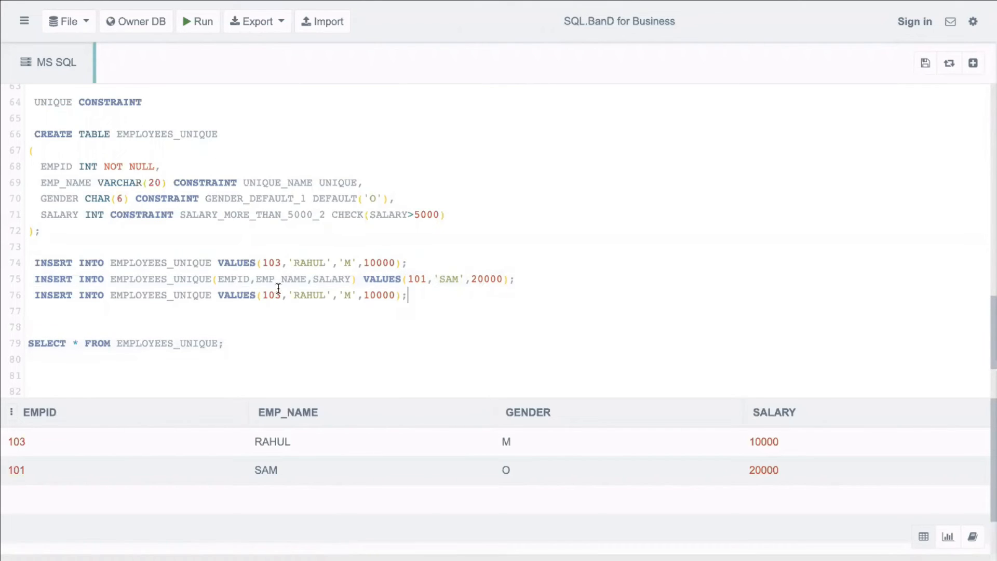
Change the third INSERT's employee id from 103 to NULL and run it
type("NU")
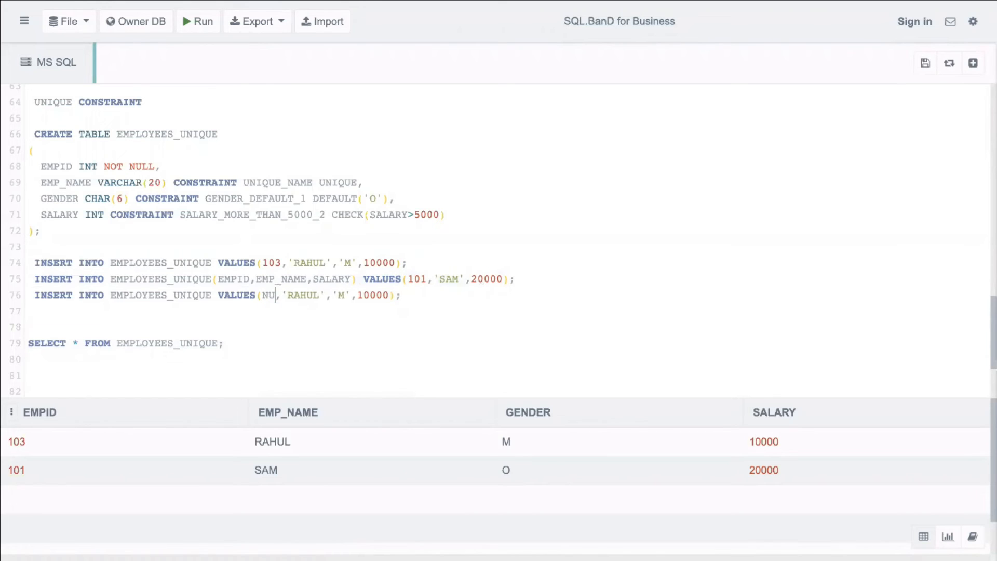
type("LL")
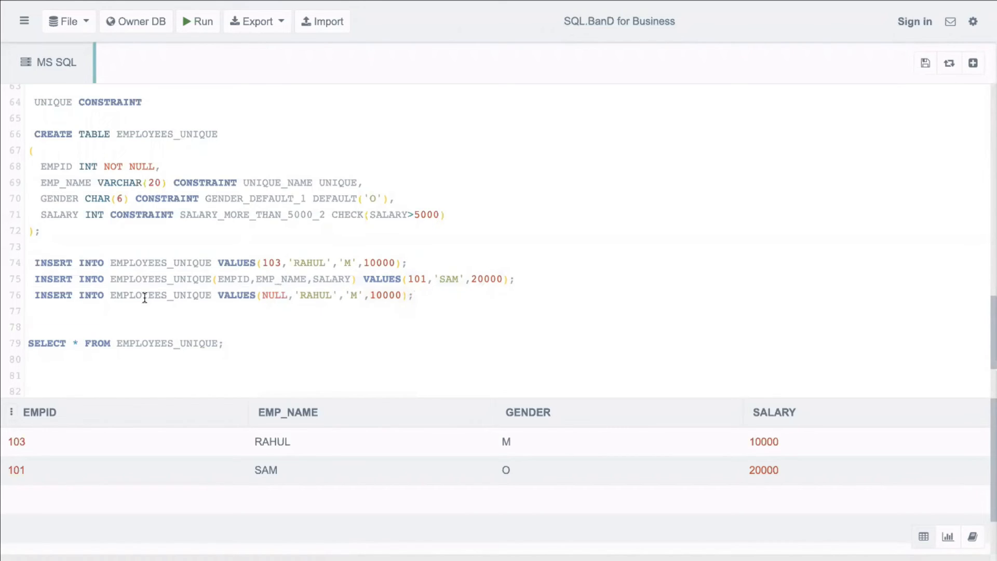
left_click(197, 21)
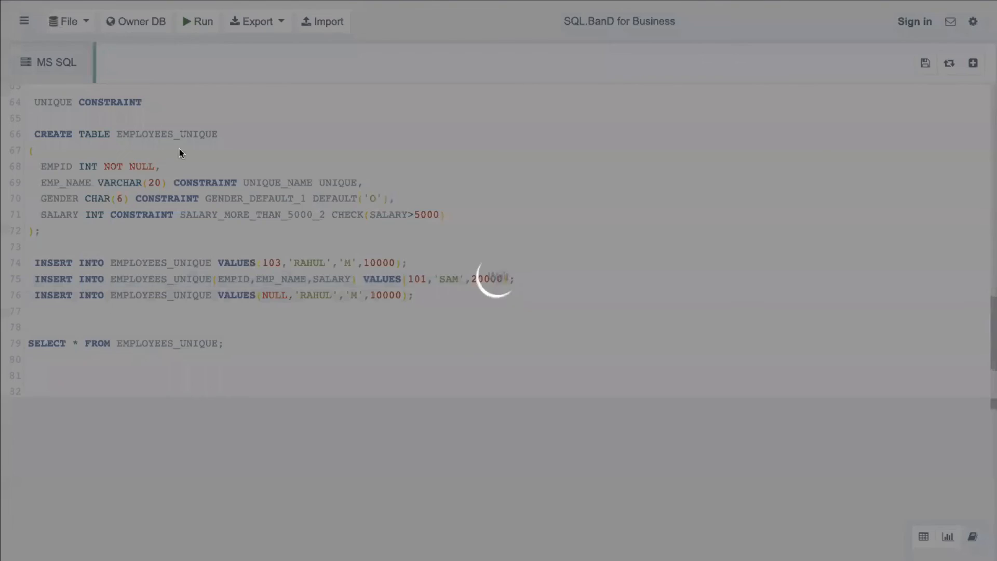
left_click(197, 21)
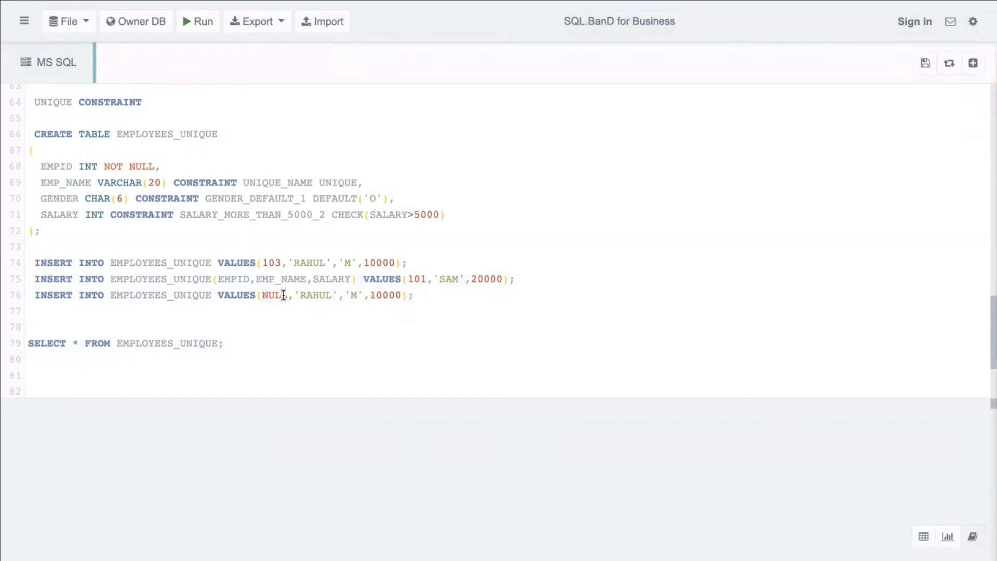
Set the third INSERT's EMPID to 102, adjust the salary, and run it
type("102")
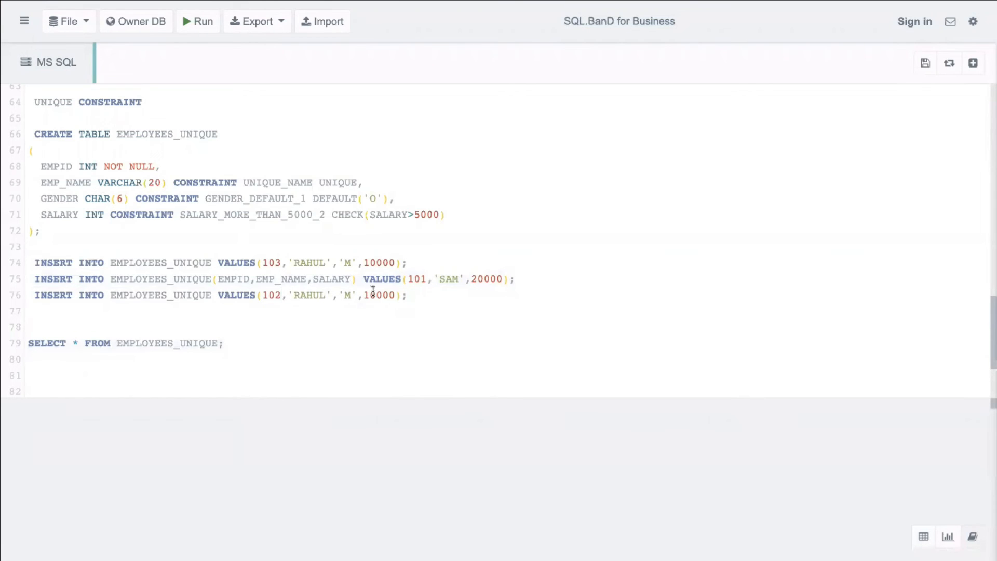
key("Backspace")
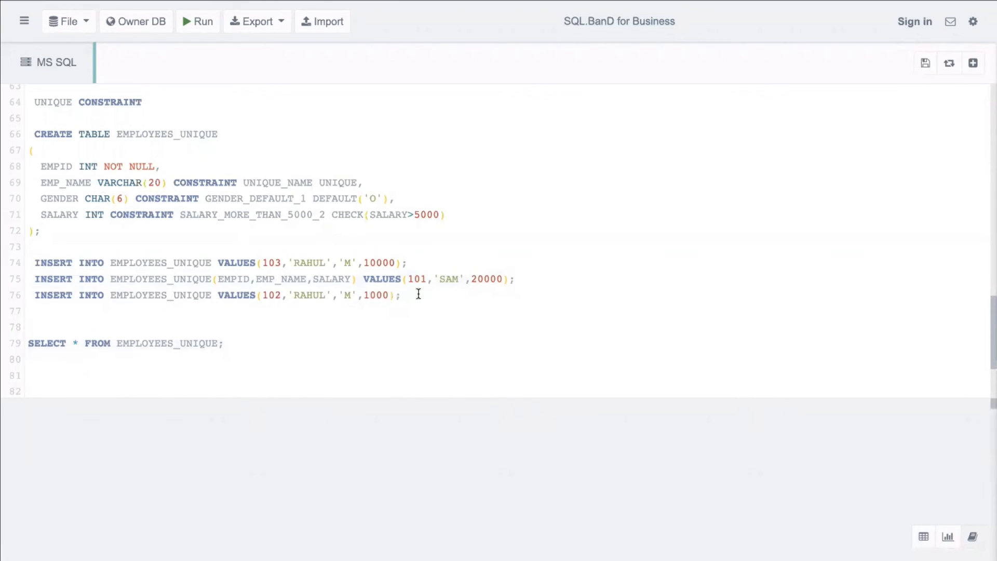
left_click(198, 21)
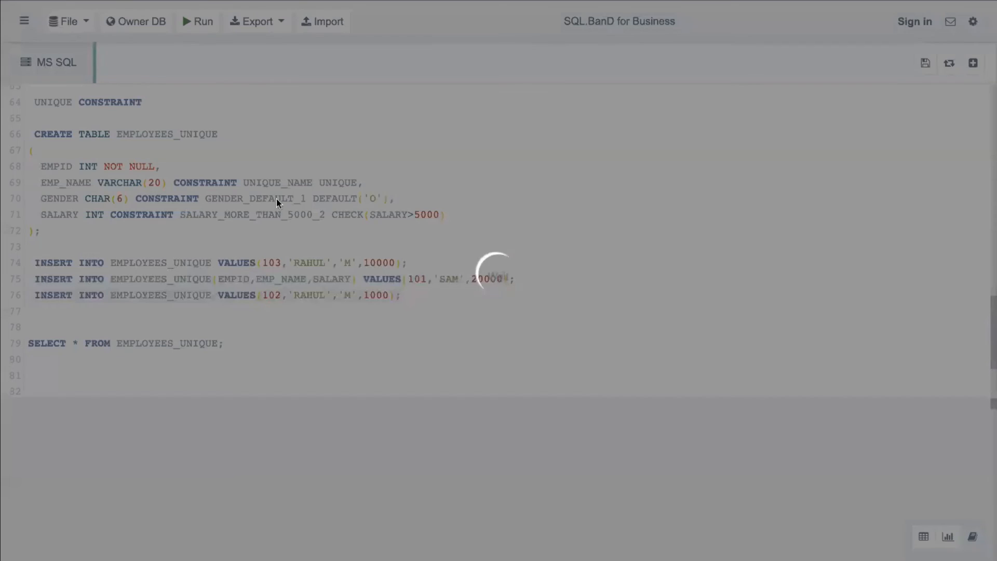
left_click(198, 21)
type("5")
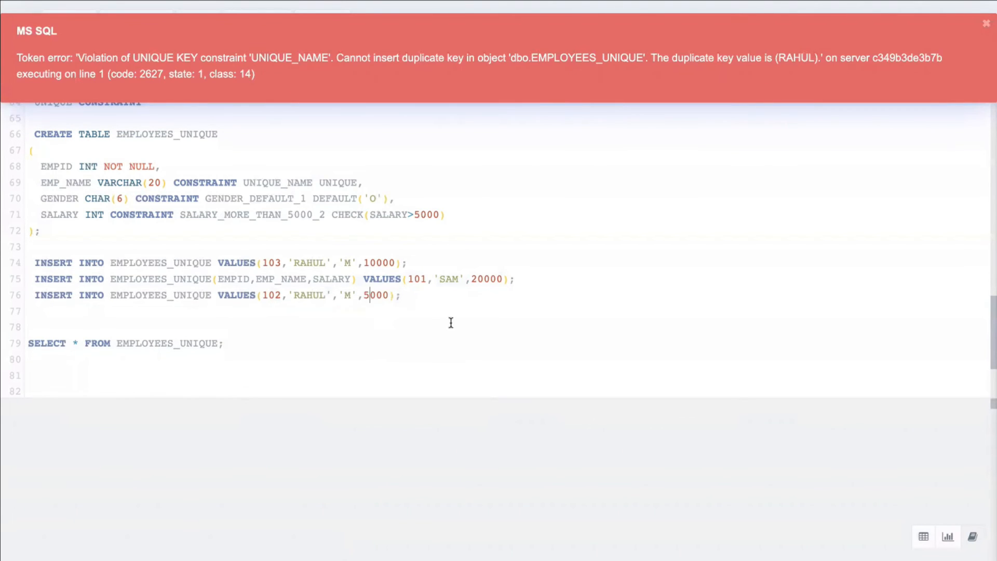
Rerun only the 102 RAHUL insert, dismissing the UNIQUE_NAME error before and after
left_click(986, 23)
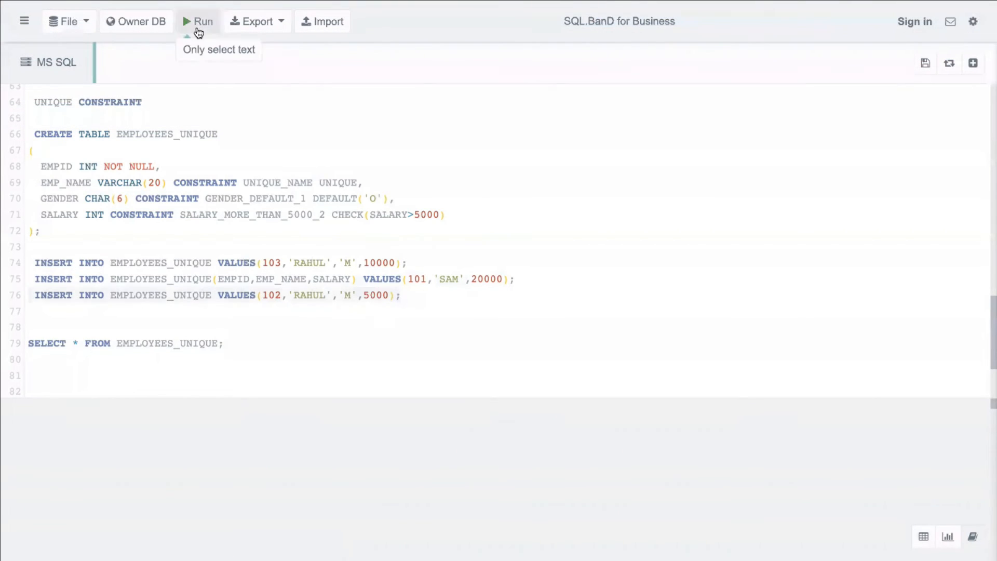
left_click(197, 21)
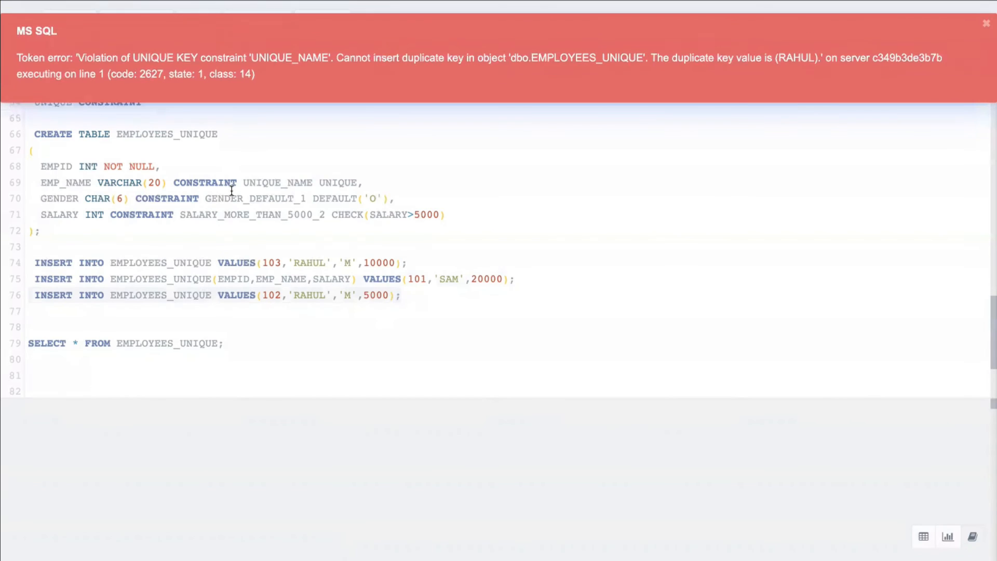
left_click(985, 23)
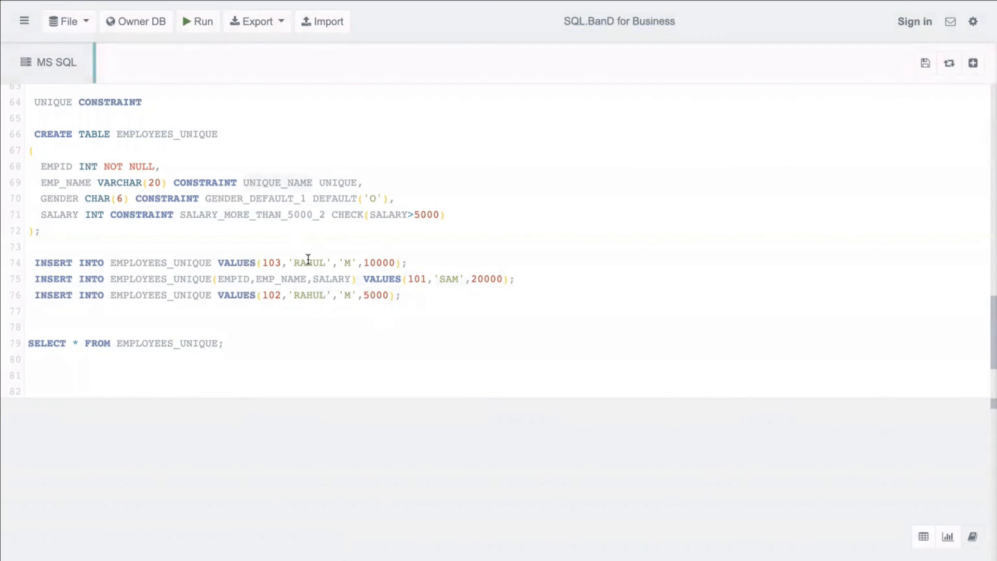
mouse_move(323, 317)
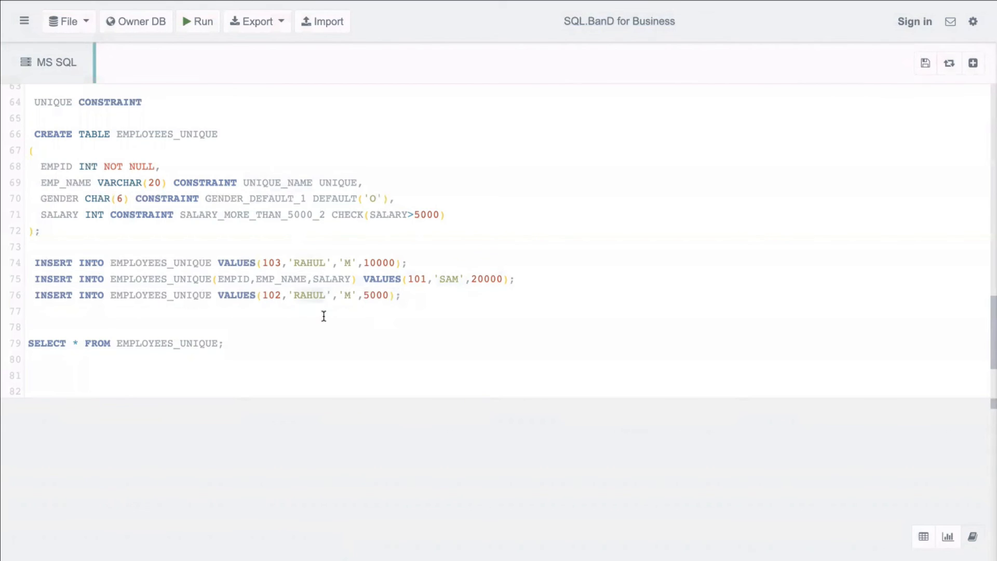
Rename the insert to RAJ, then raise salary 5000 to 5001 after the check error
type("RAJ")
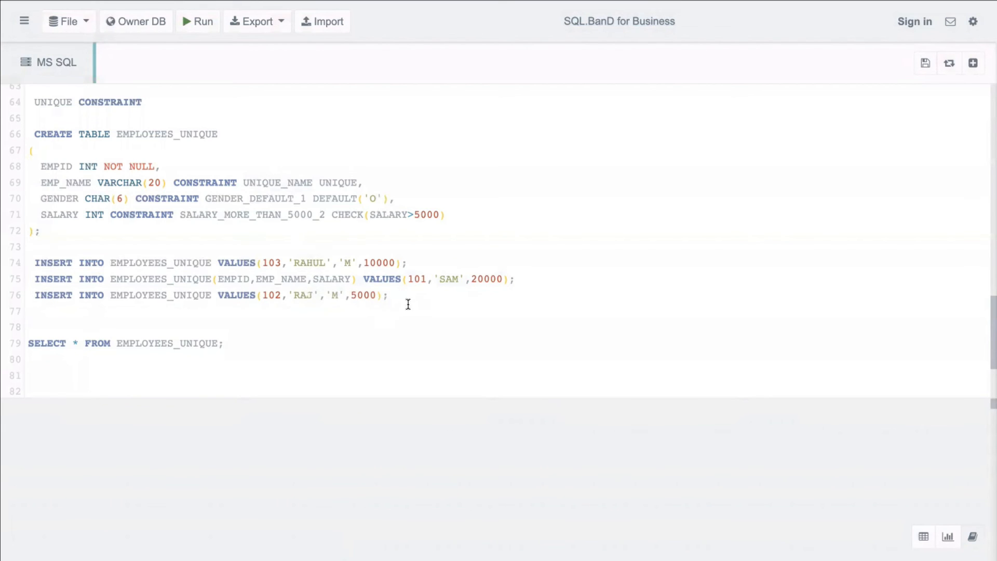
left_click(198, 21)
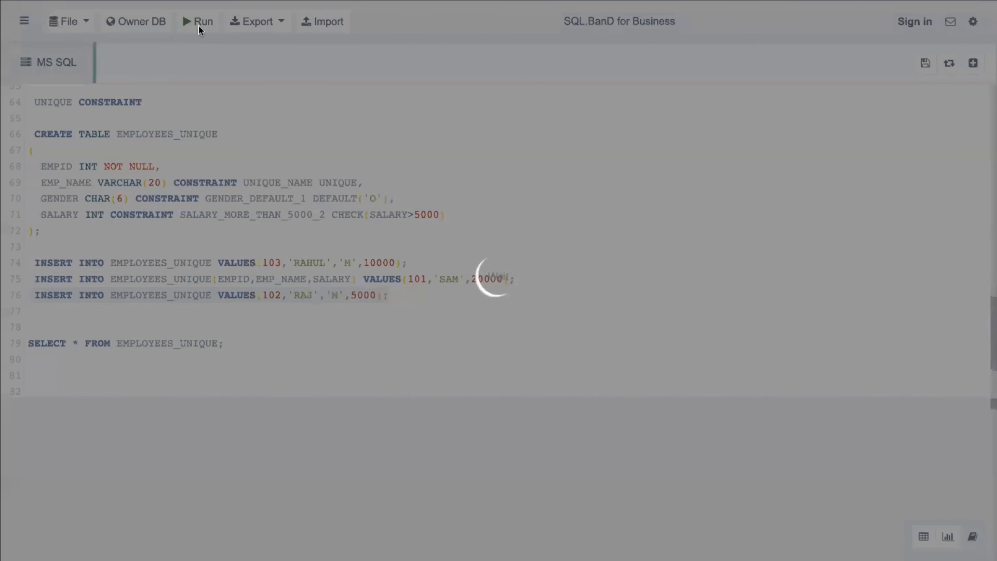
left_click(202, 21)
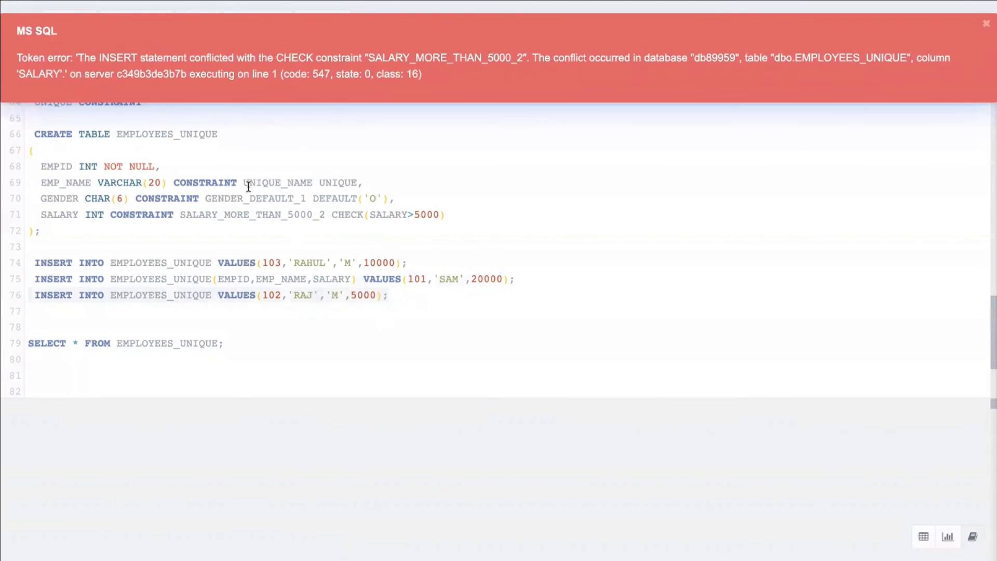
left_click(986, 24)
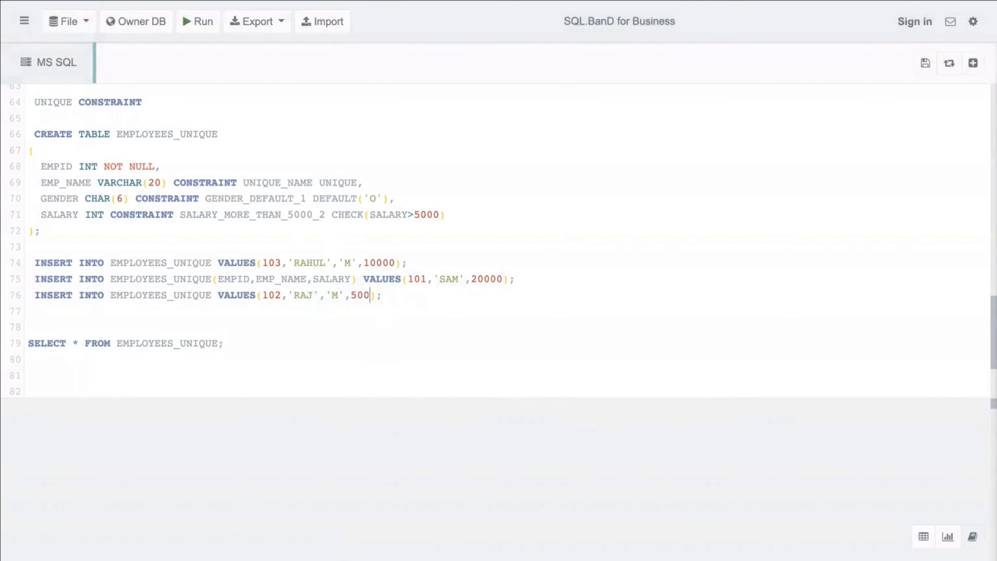
type("1")
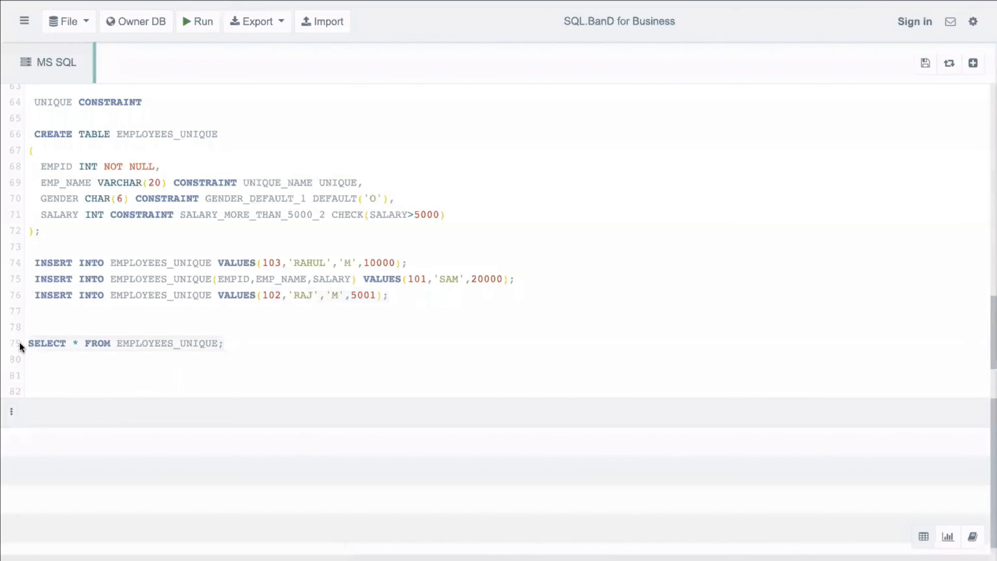
left_click(198, 21)
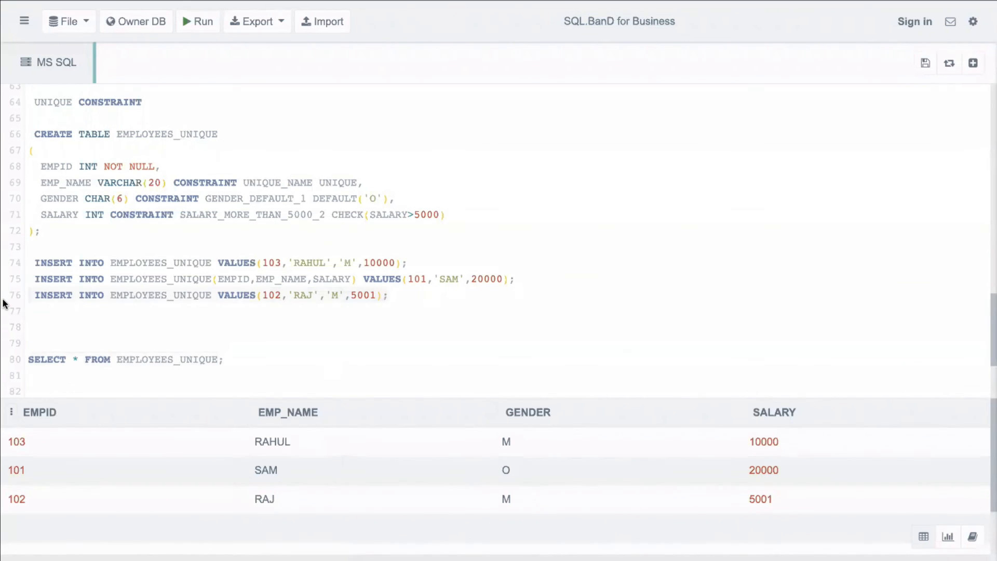
Add a fourth INSERT for 104 RAJ F 10001, run it, and dismiss the duplicate-name error
type("INSERT INTO EMPLOYEES_UNIQUE VALUES(102,'RAJ','M',5001);")
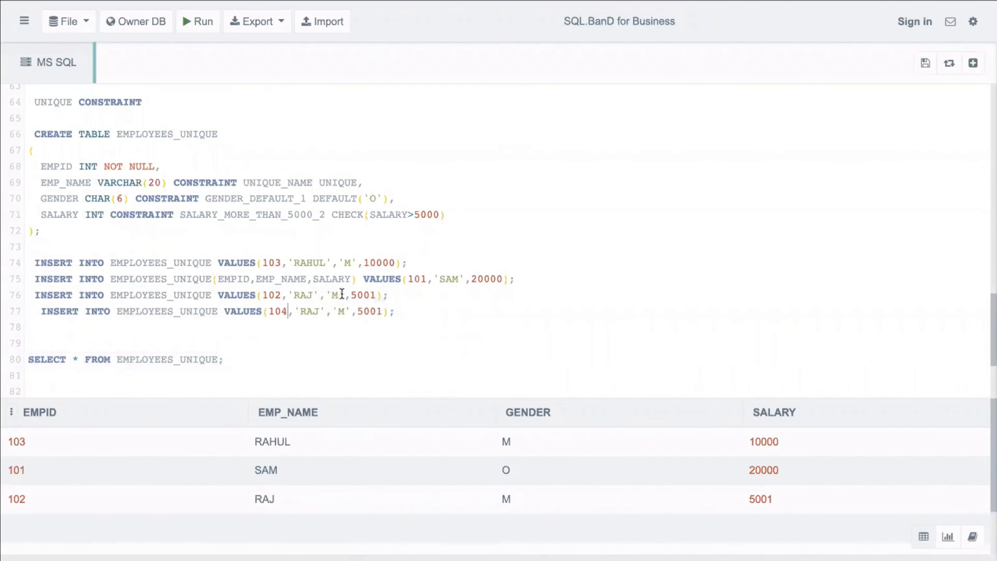
key("Backspace")
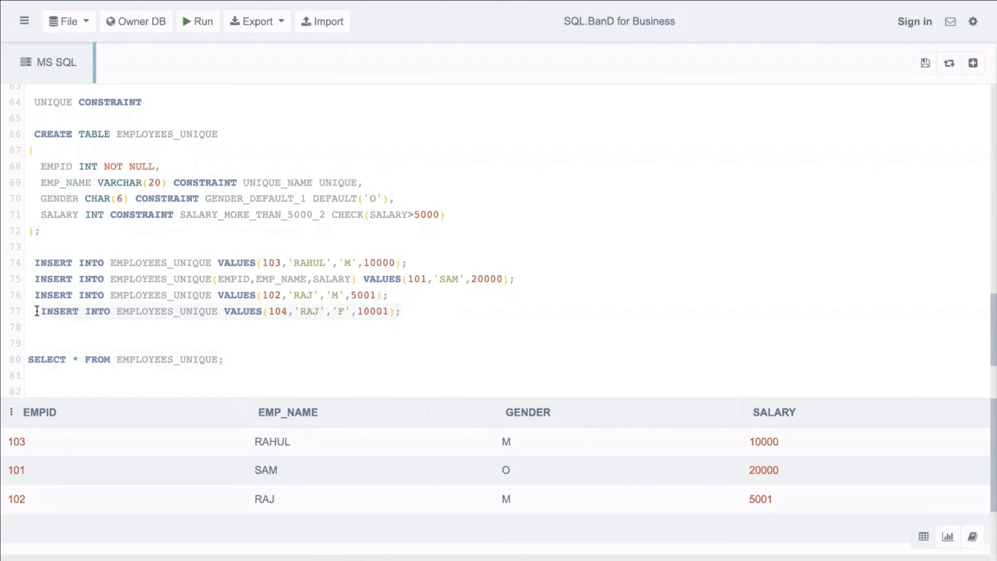
left_click(196, 20)
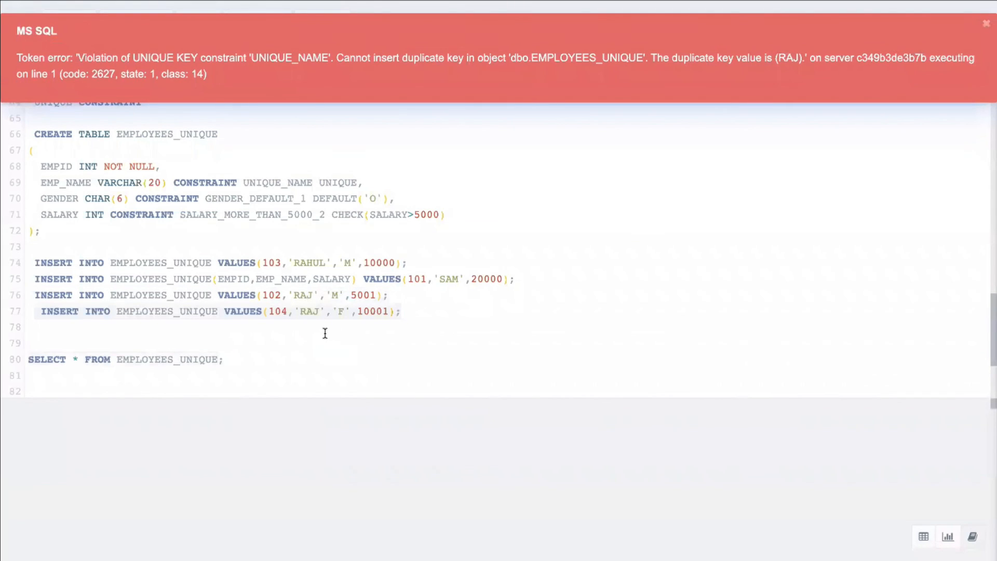
left_click(985, 23)
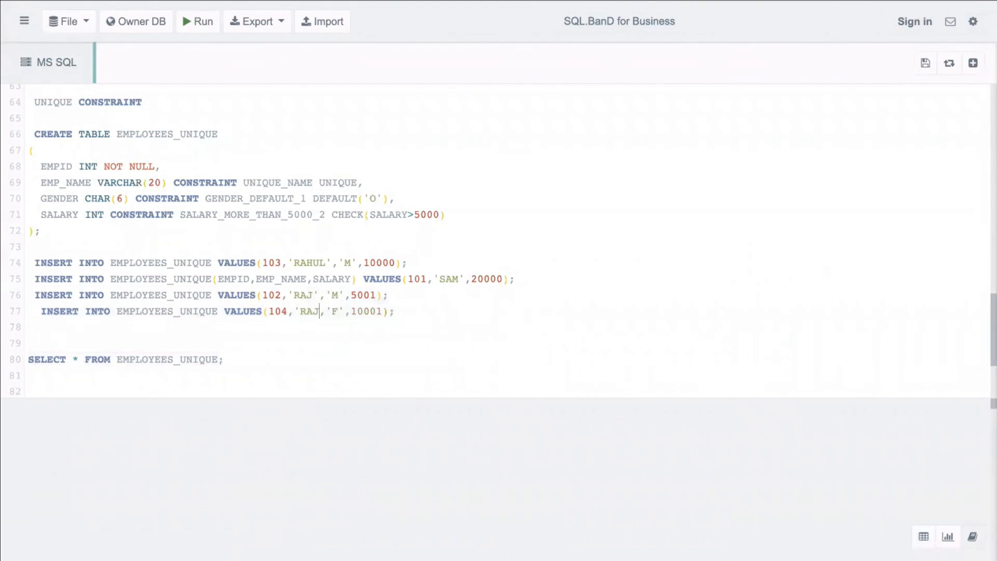
Replace employee 104's name RAJ with NULL and run, listing four rows
type("NULL")
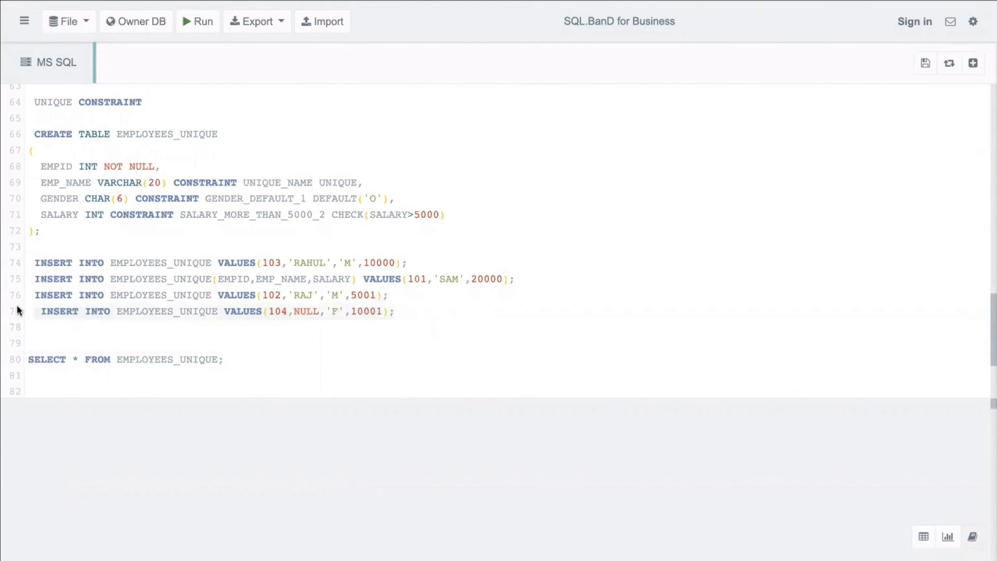
left_click(198, 20)
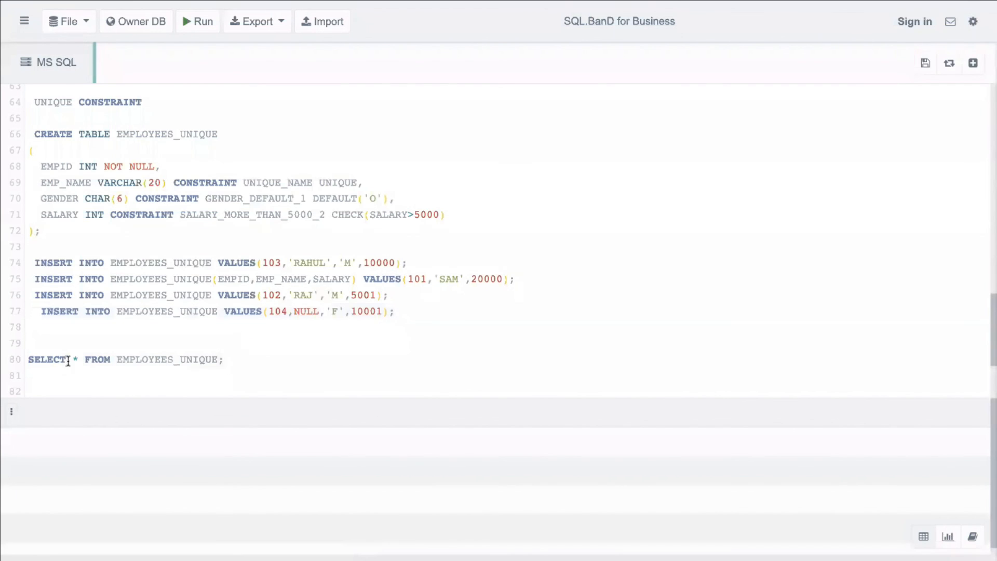
left_click(198, 20)
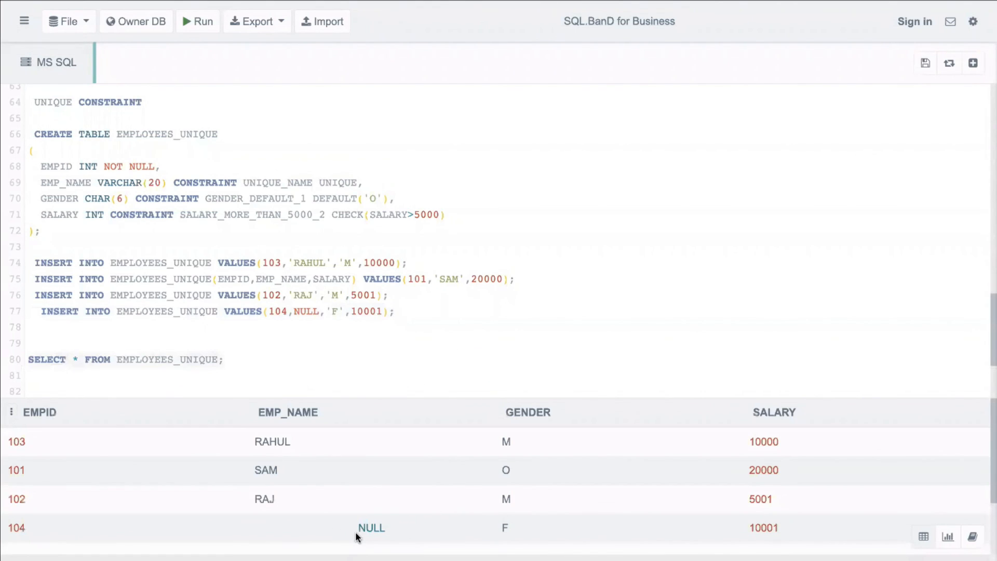
mouse_move(320, 281)
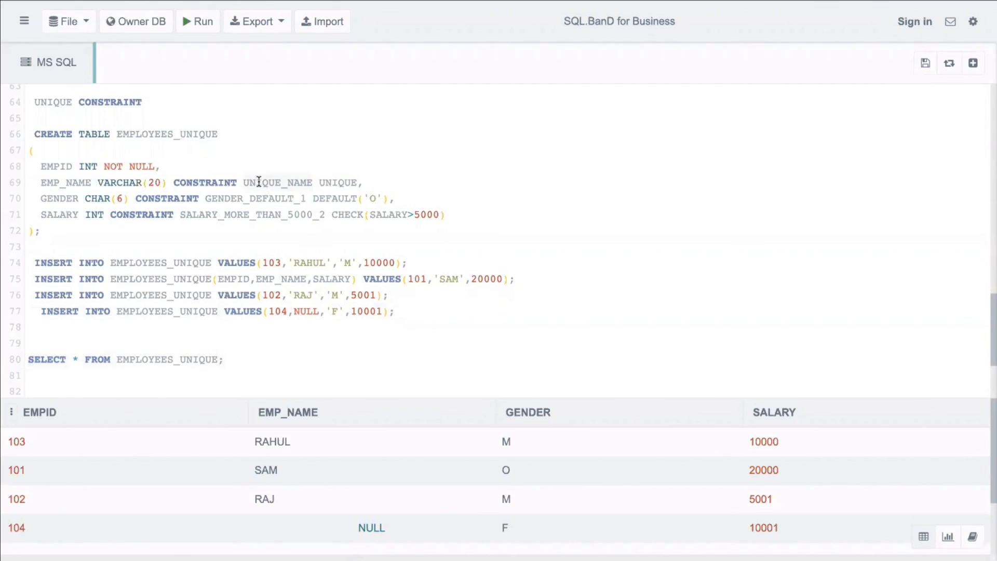
mouse_move(322, 461)
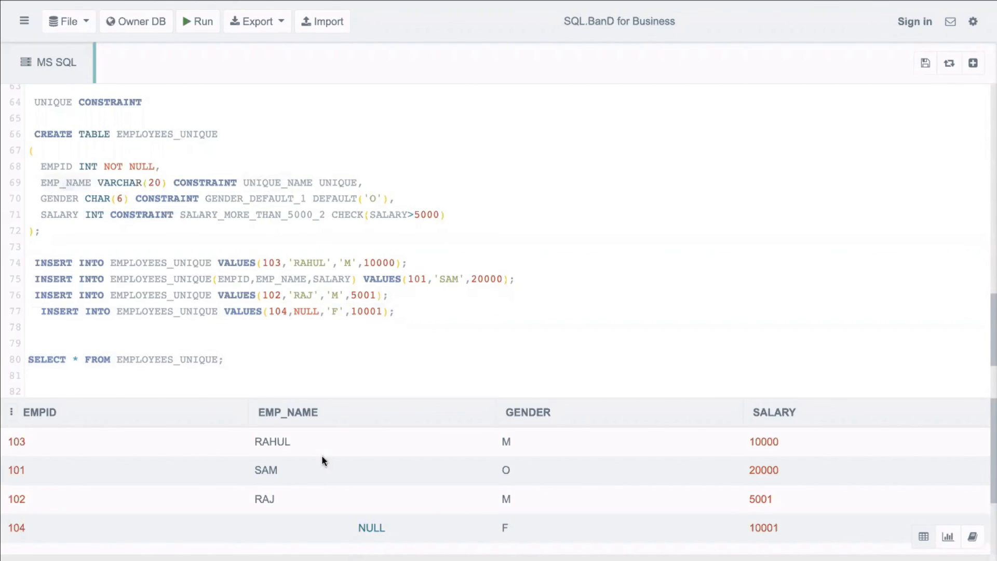
mouse_move(344, 531)
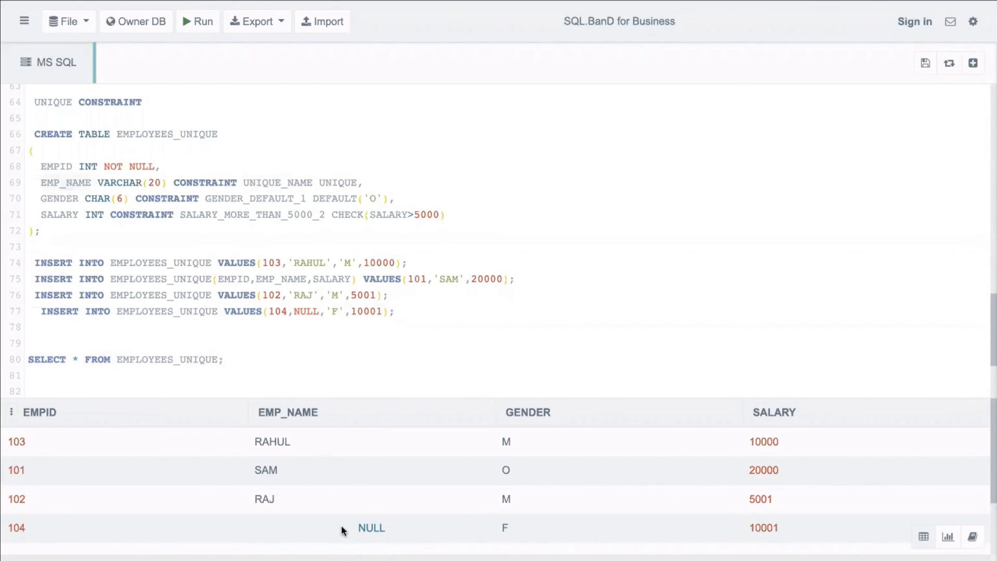
mouse_move(367, 530)
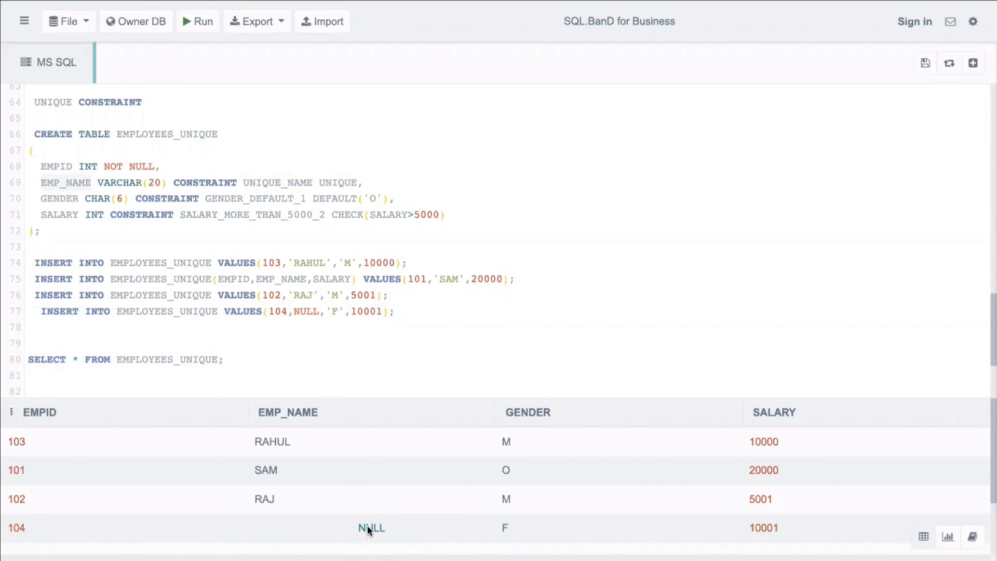
mouse_move(386, 221)
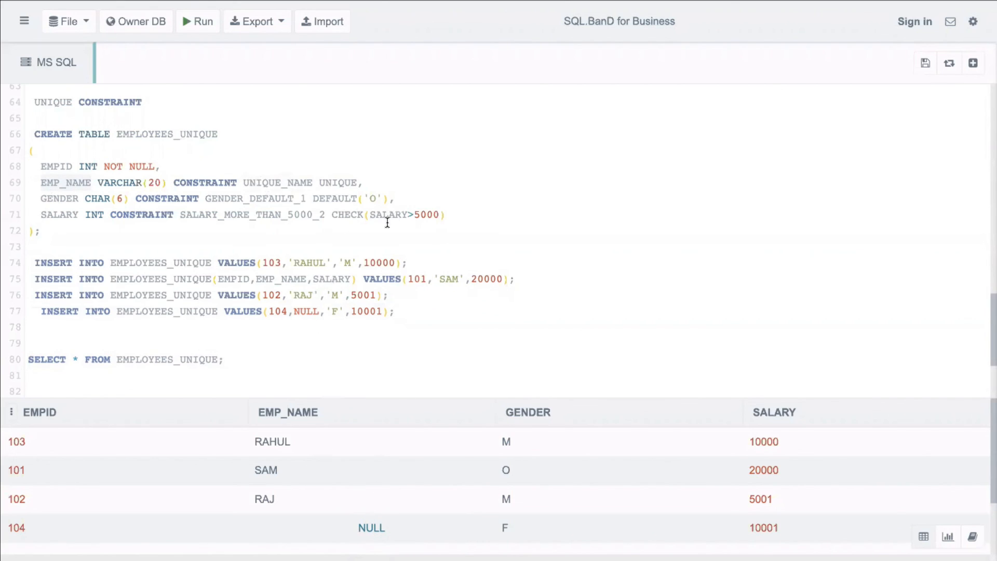